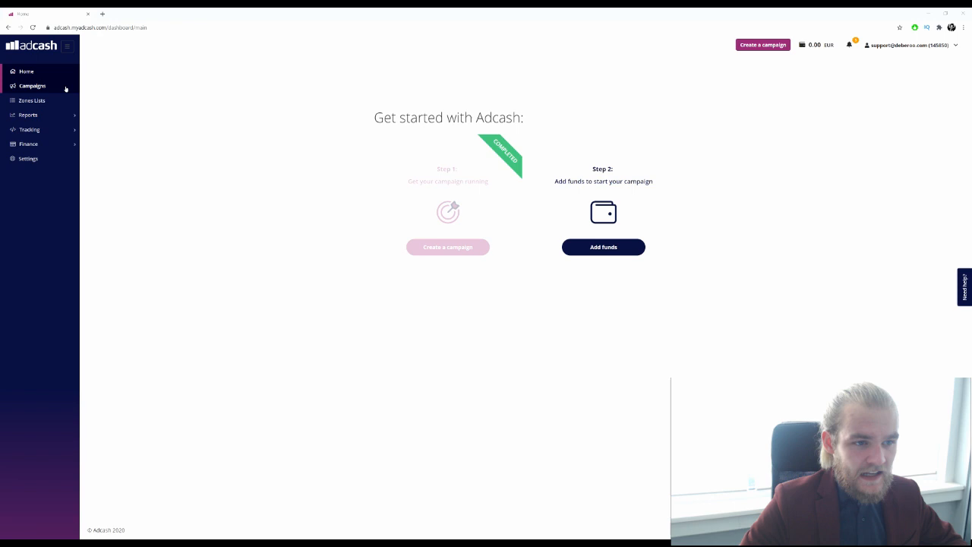
Step: Go from Campaigns to creating a new campaign of the Advanced campaign type
click(31, 86)
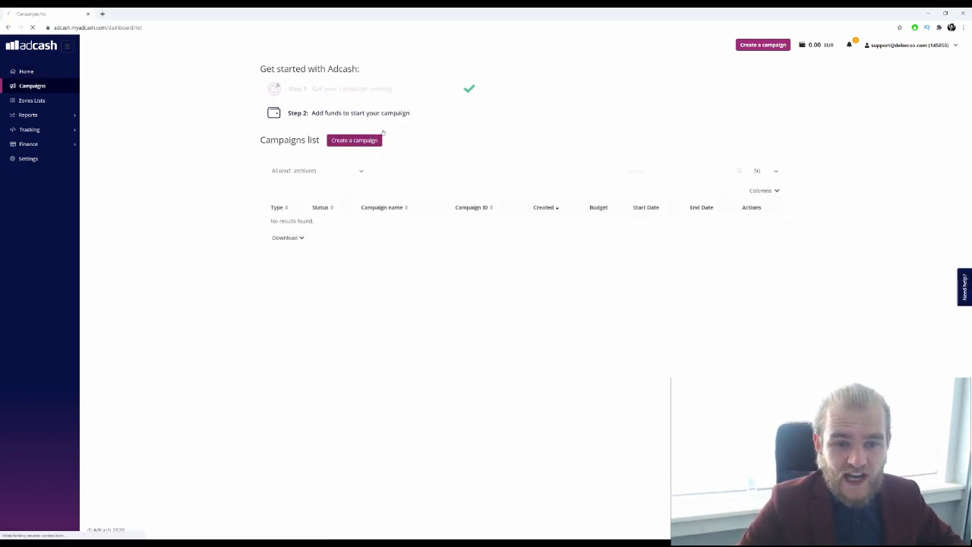
click(354, 140)
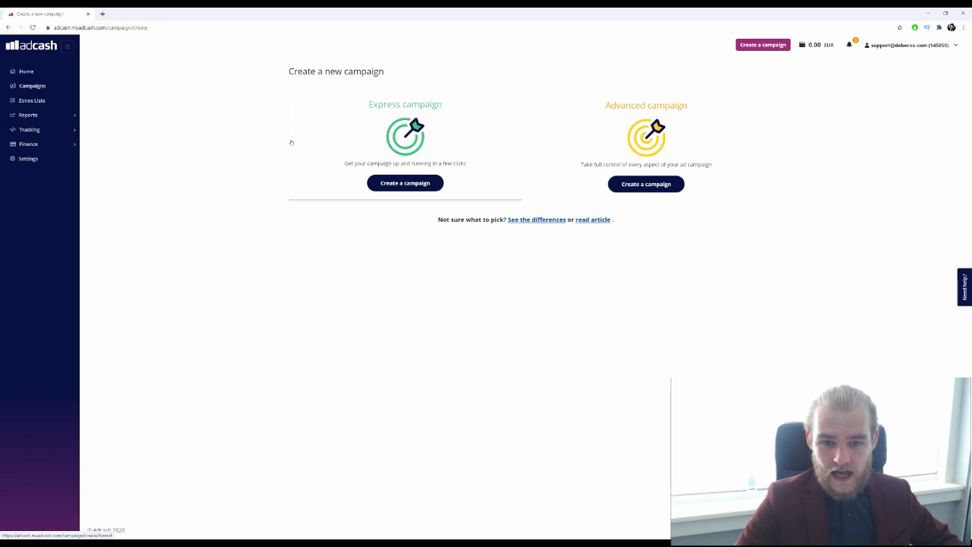
mouse_move(507, 140)
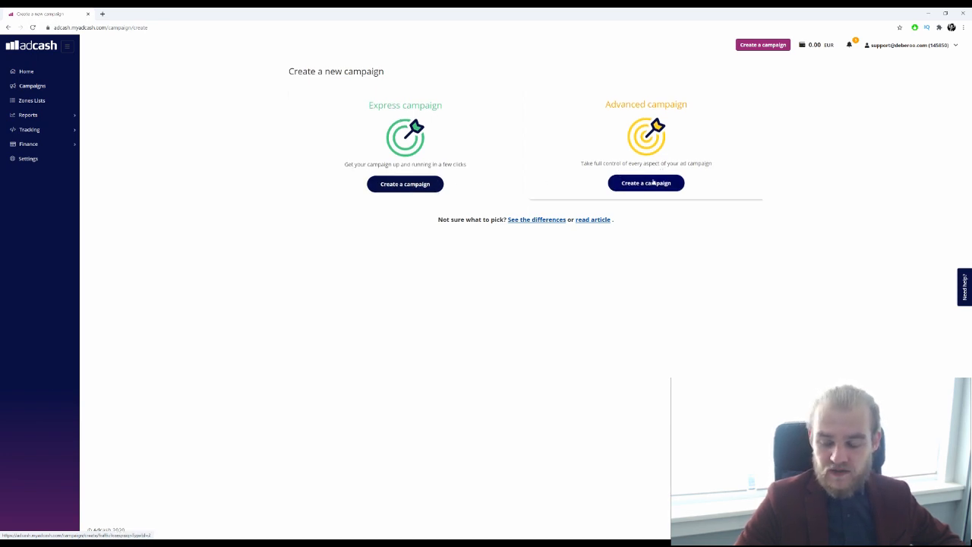
click(645, 183)
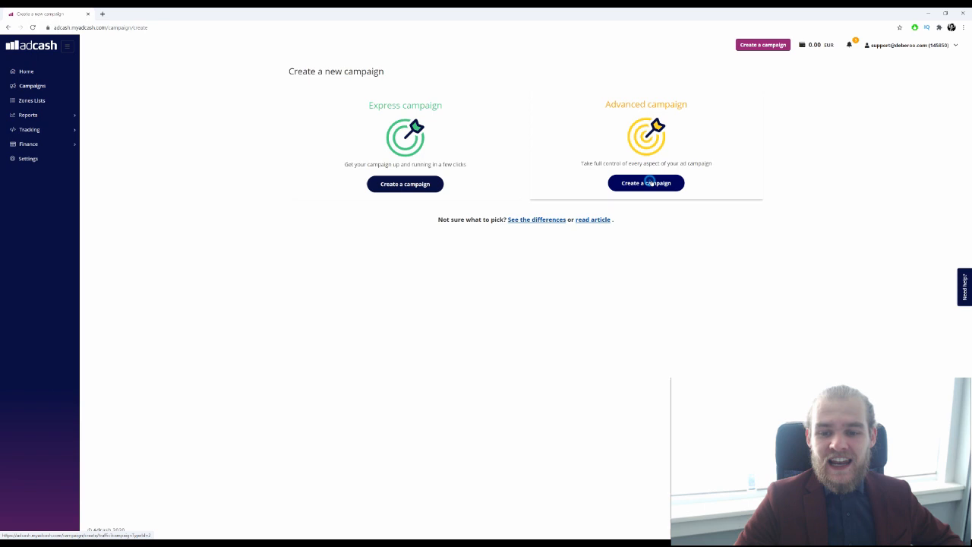
mouse_move(598, 172)
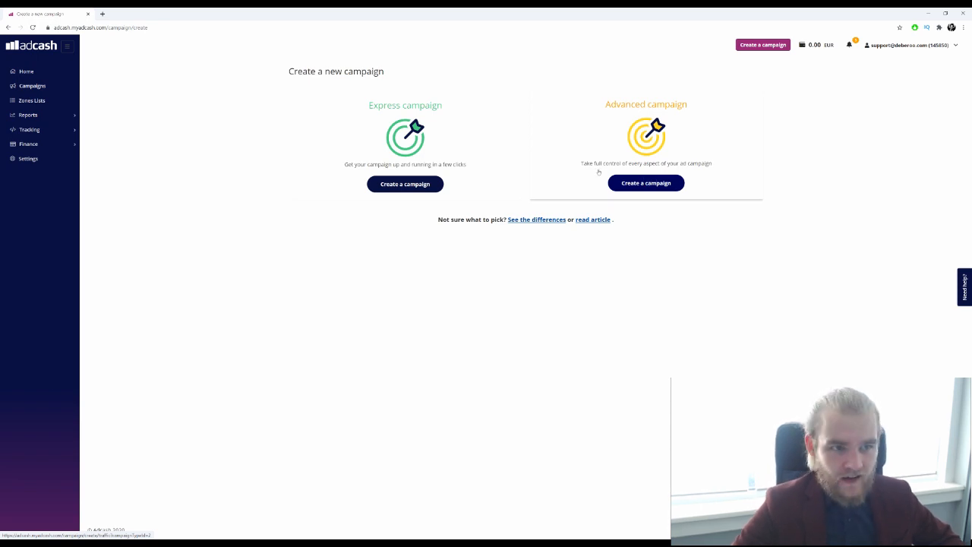
click(645, 184)
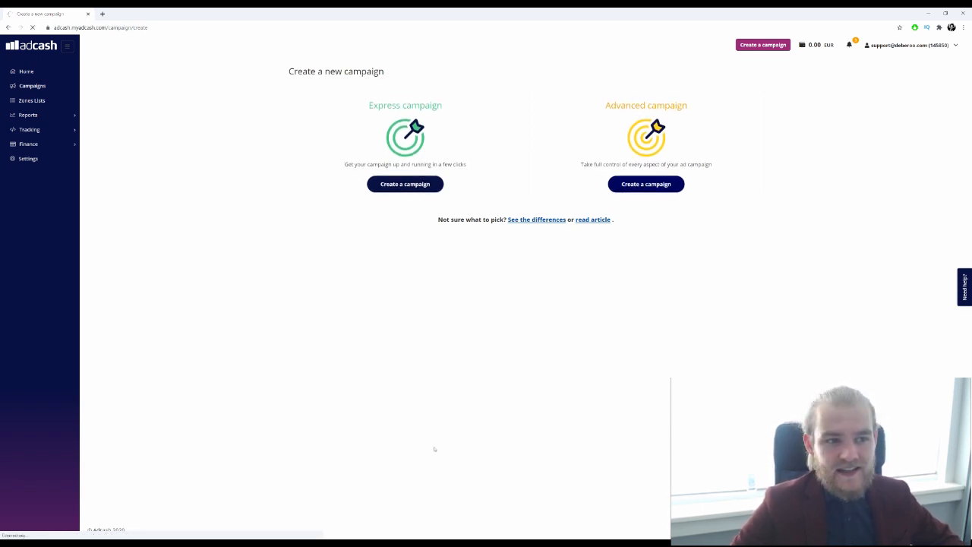
click(646, 183)
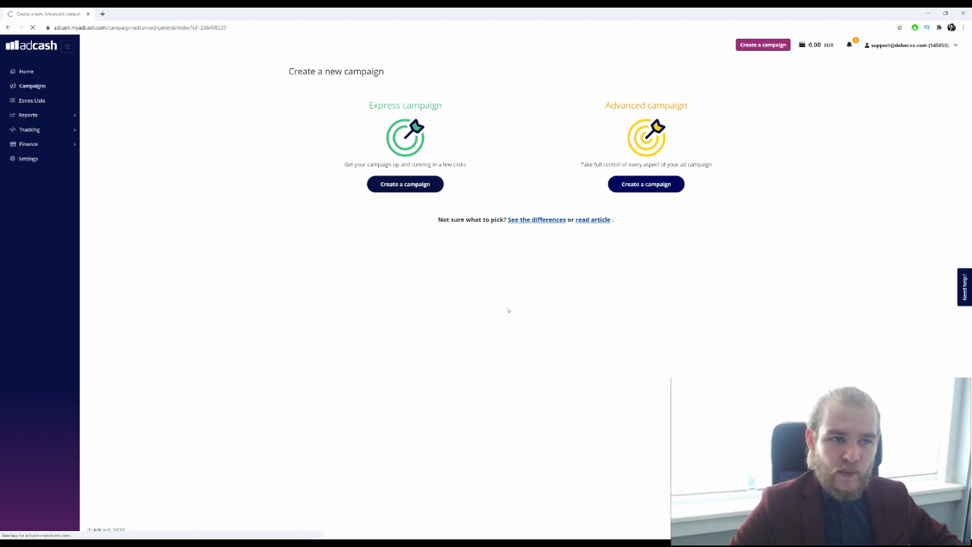
Step: Uncheck Console, Smartphone, Tablet and Other devices so only Desktop stays targeted
click(646, 183)
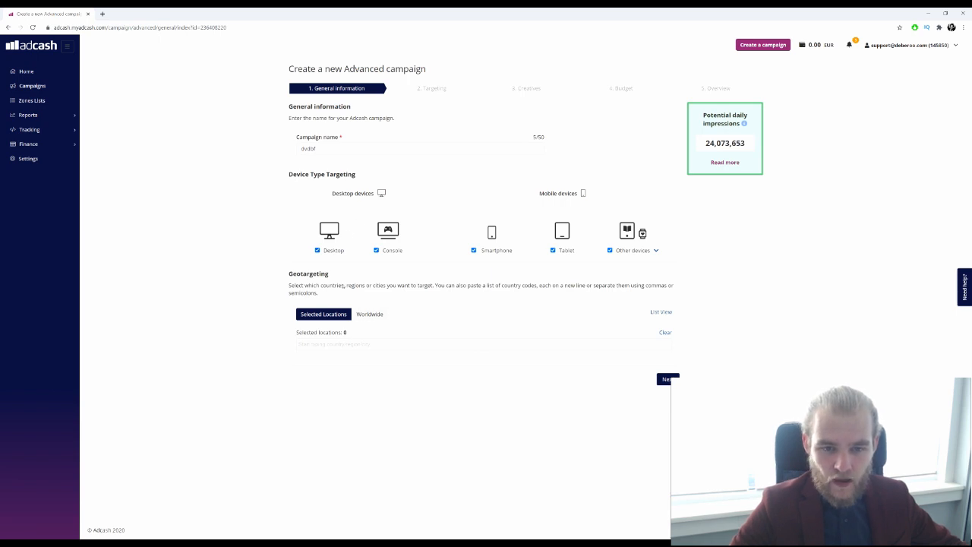
double_click(308, 148)
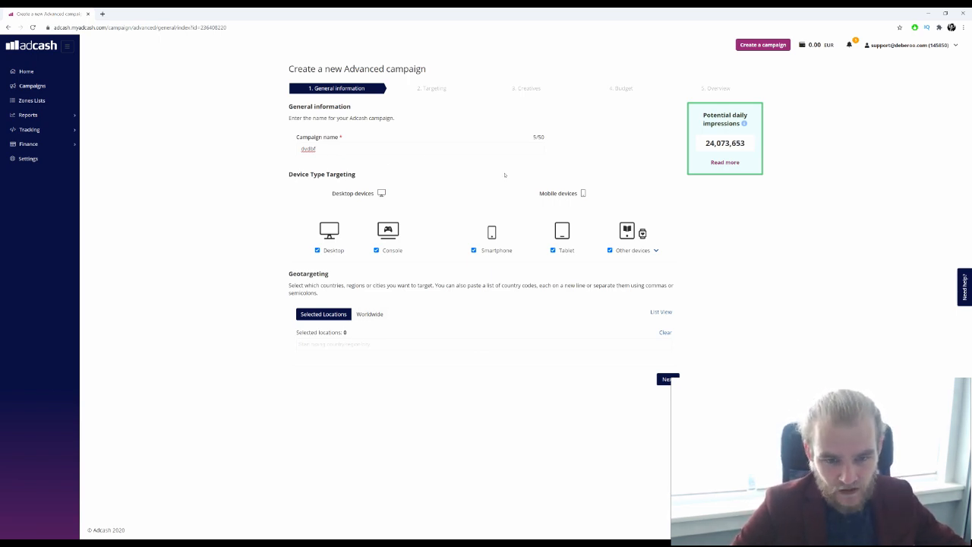
click(377, 250)
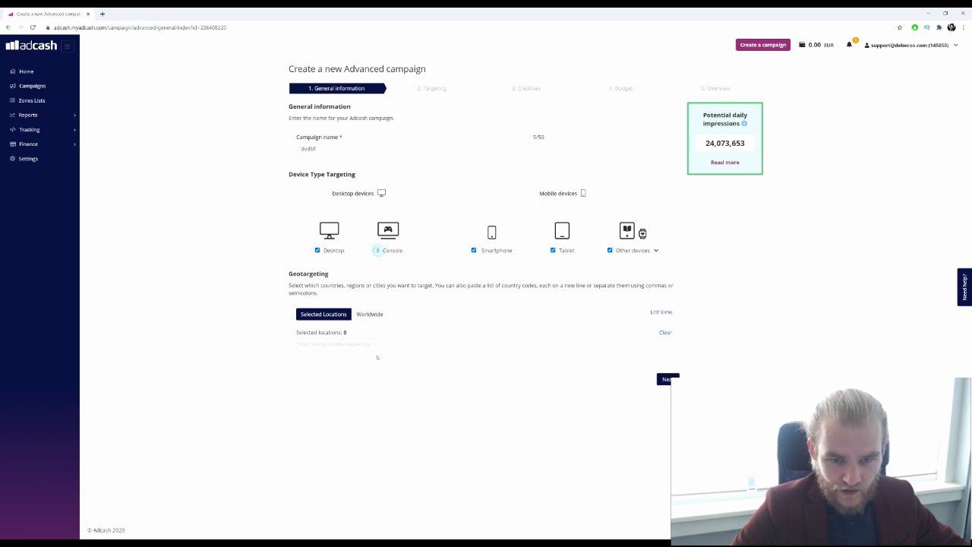
click(377, 250)
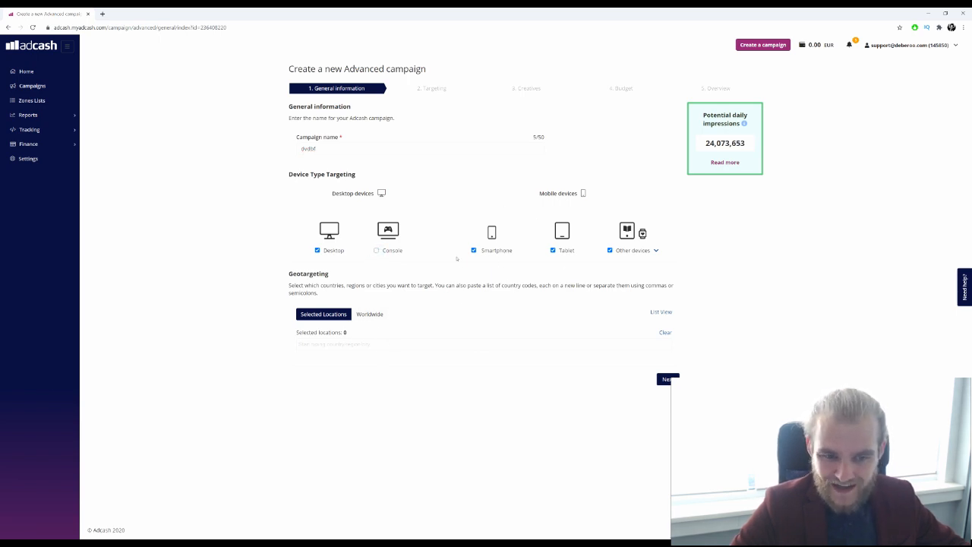
click(474, 250)
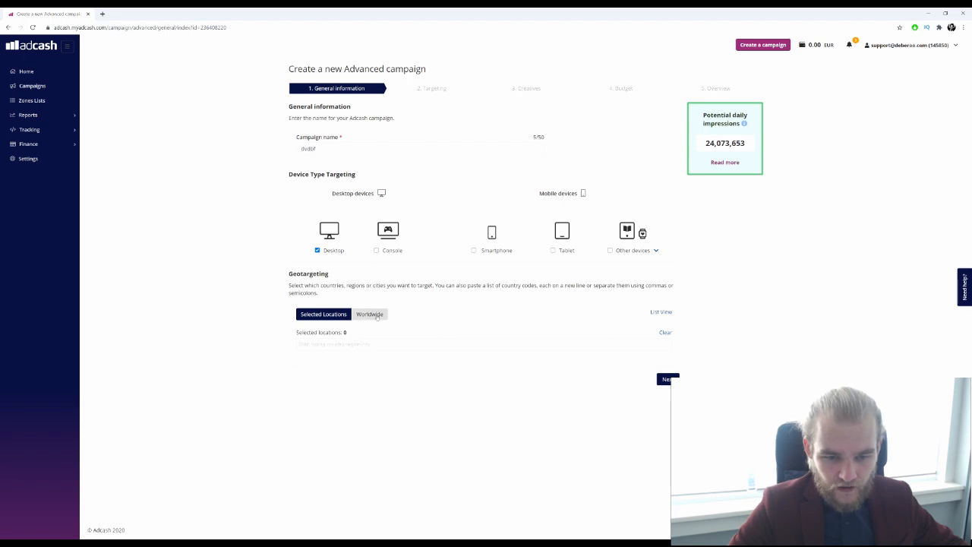
Step: Search the Geotargeting box and add United Kingdom (UK) as the only location
click(370, 314)
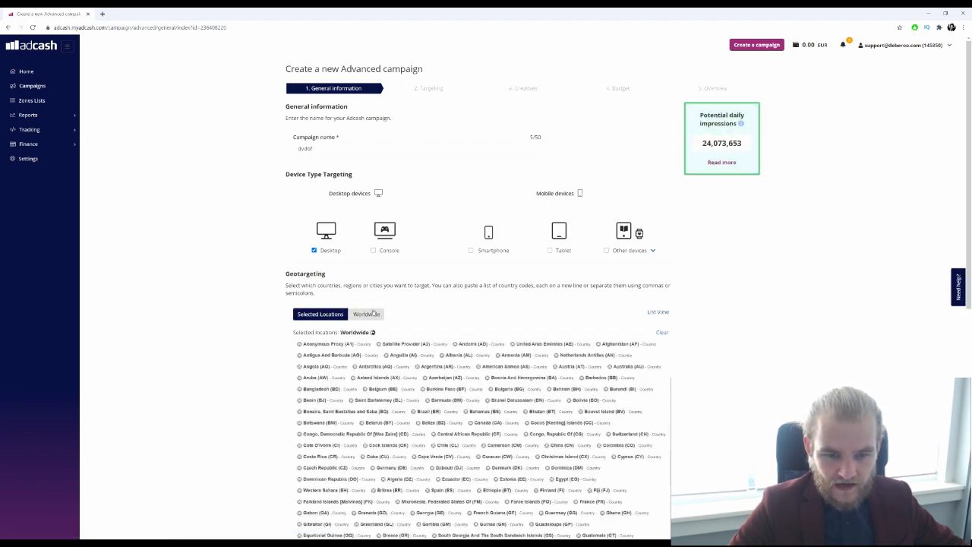
scroll(down, 3)
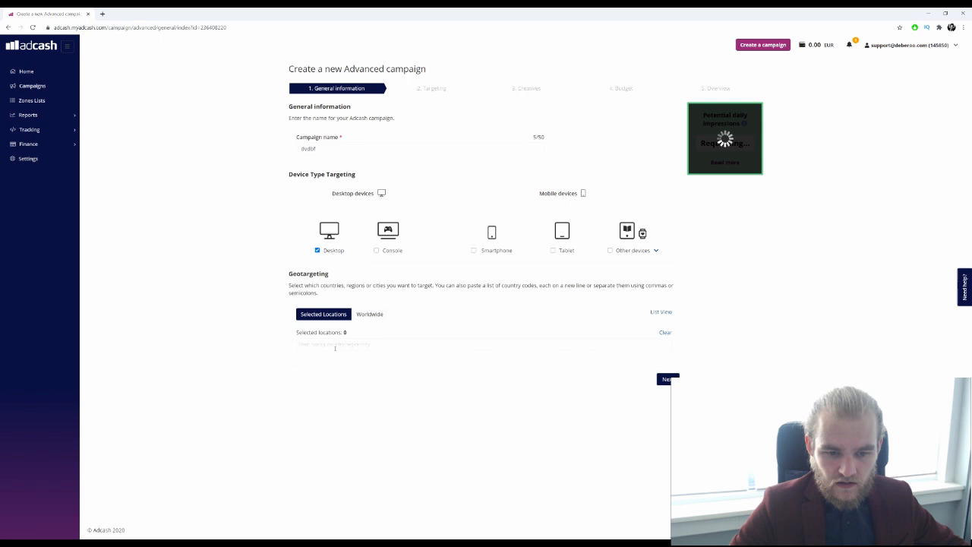
click(483, 346)
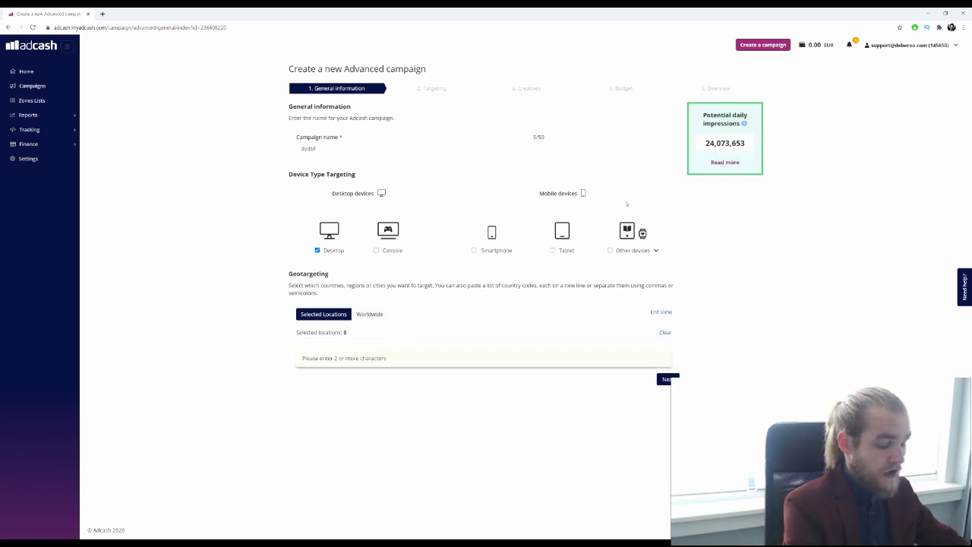
text(Unit)
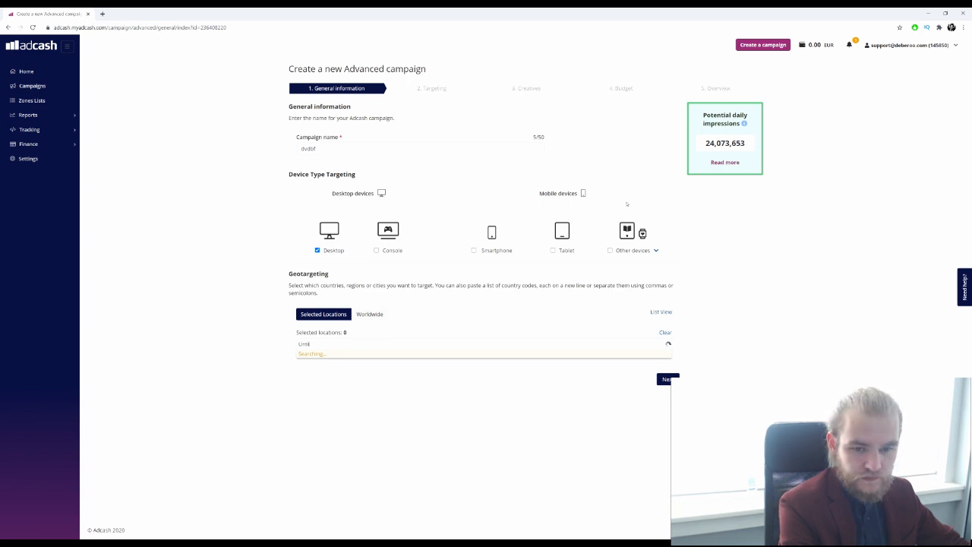
text(United s)
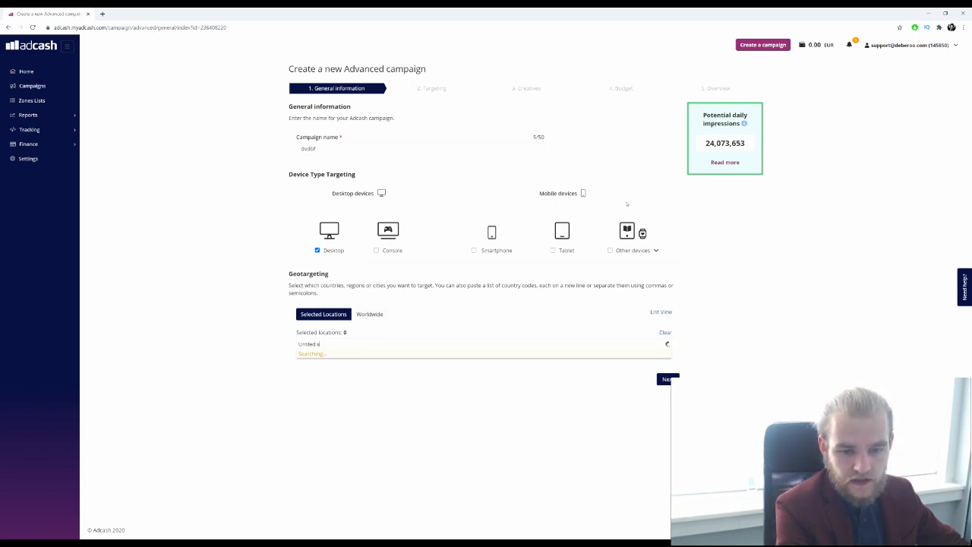
text(tates)
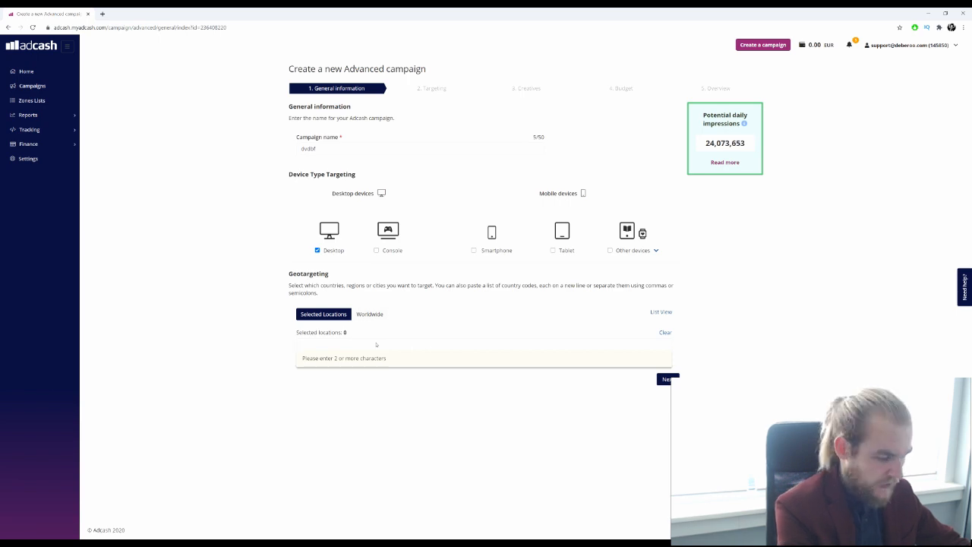
text(U)
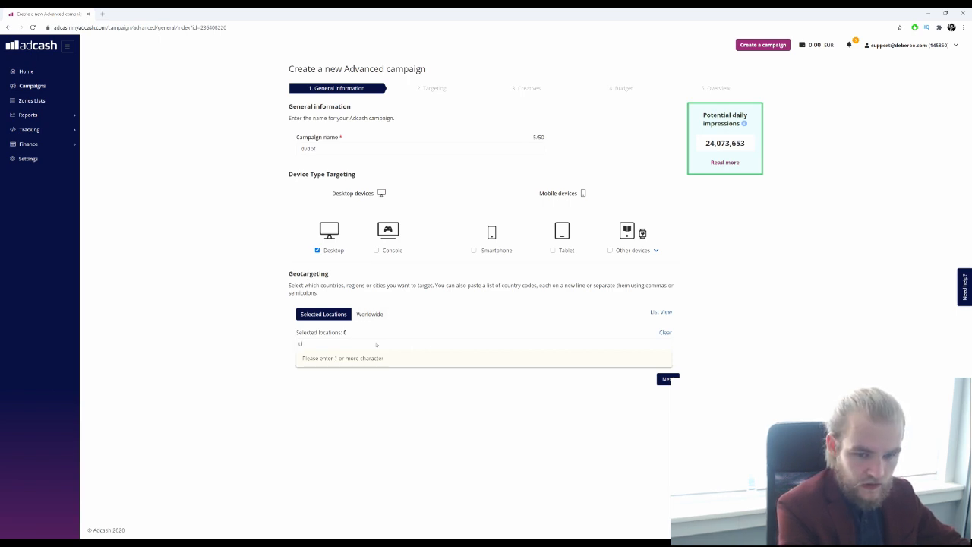
text(n)
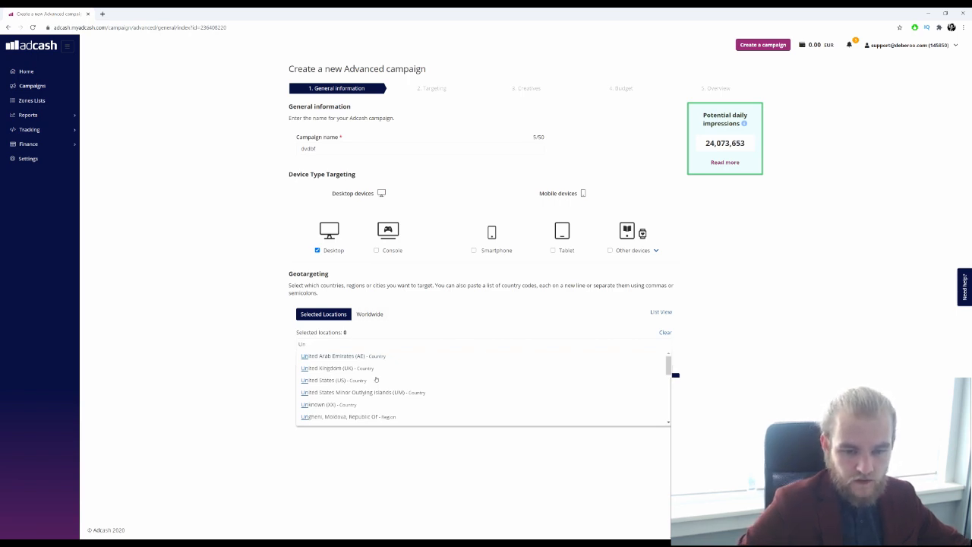
click(338, 367)
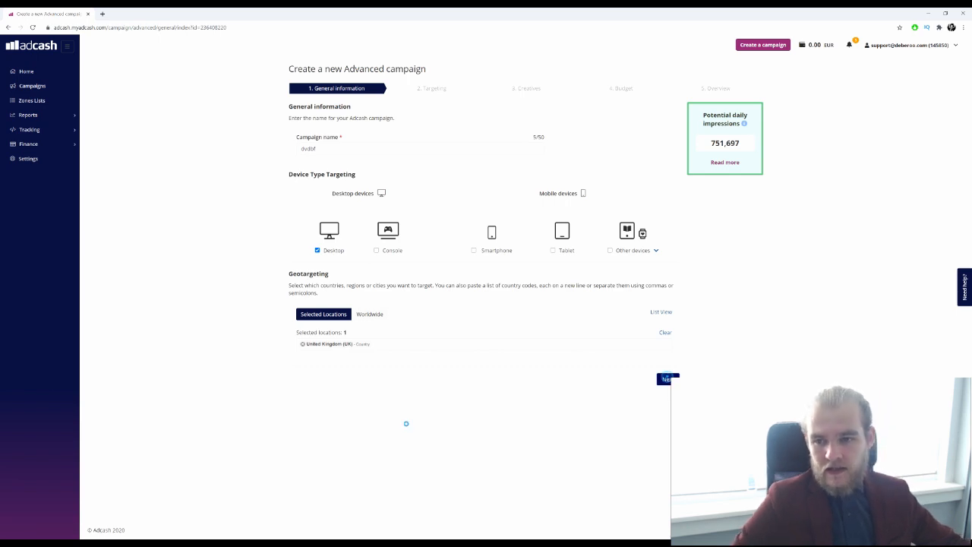
Step: Deselect Display, Native, Push and Interstitial sources, keeping only pop-under supply
click(666, 378)
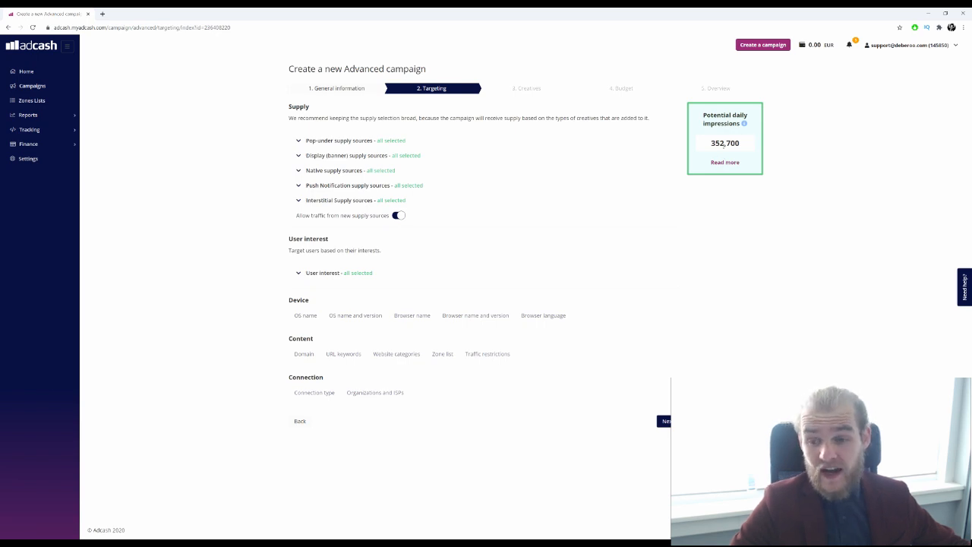
mouse_move(728, 300)
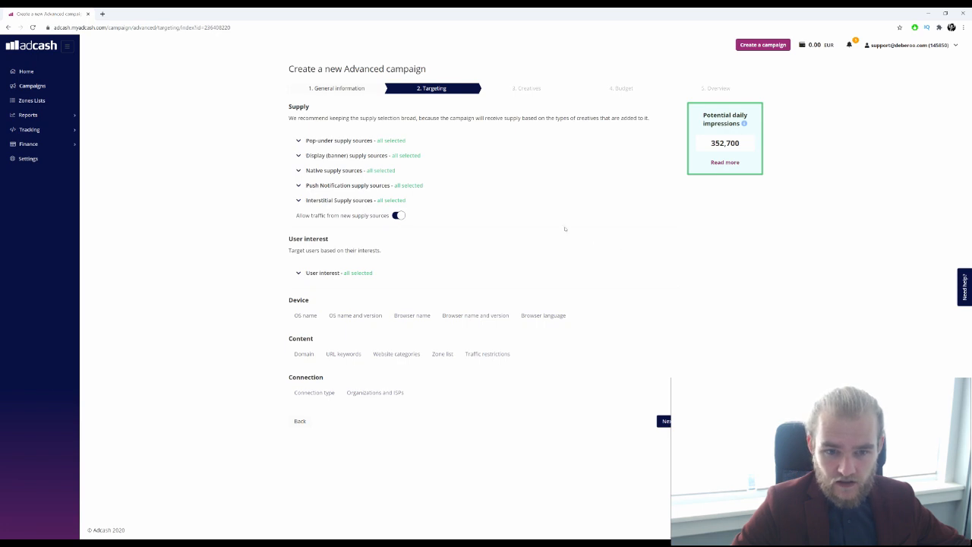
mouse_move(396, 225)
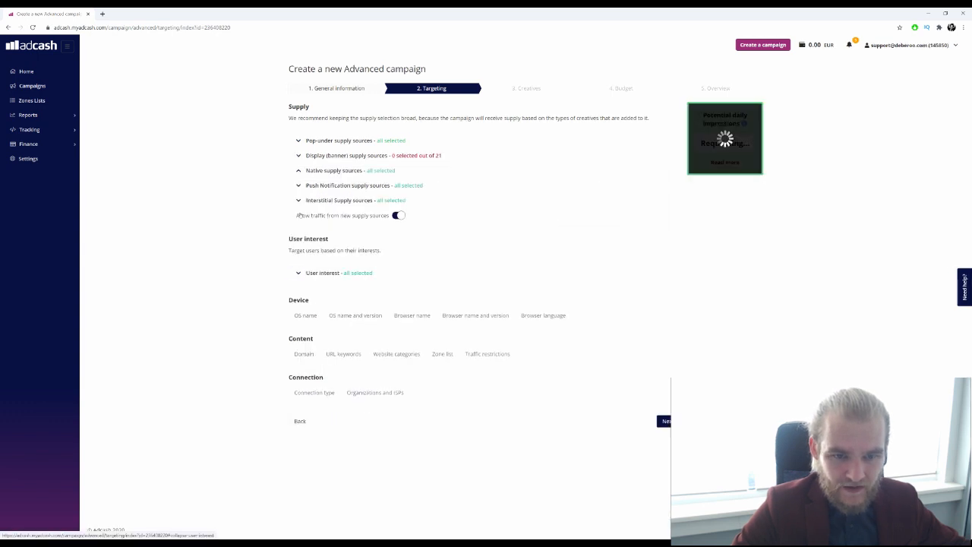
click(299, 170)
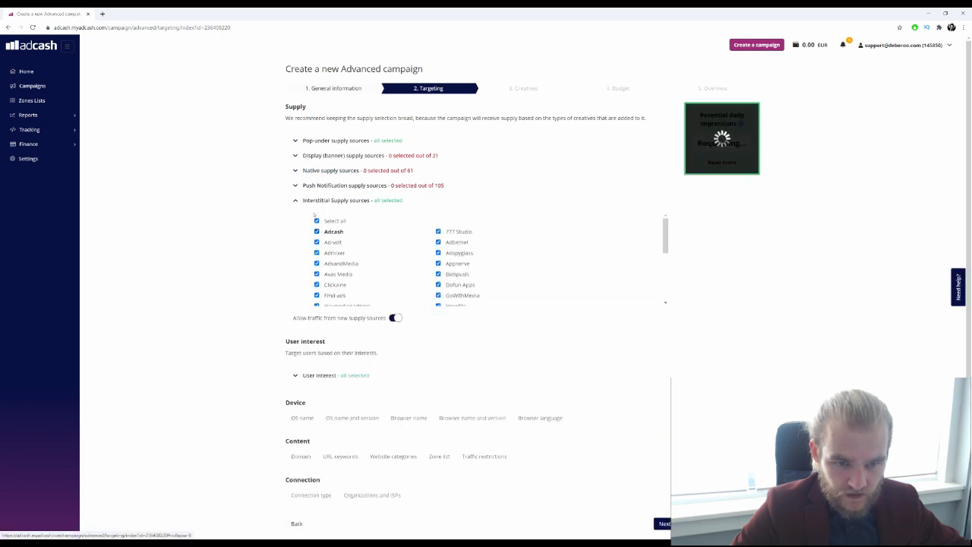
click(318, 221)
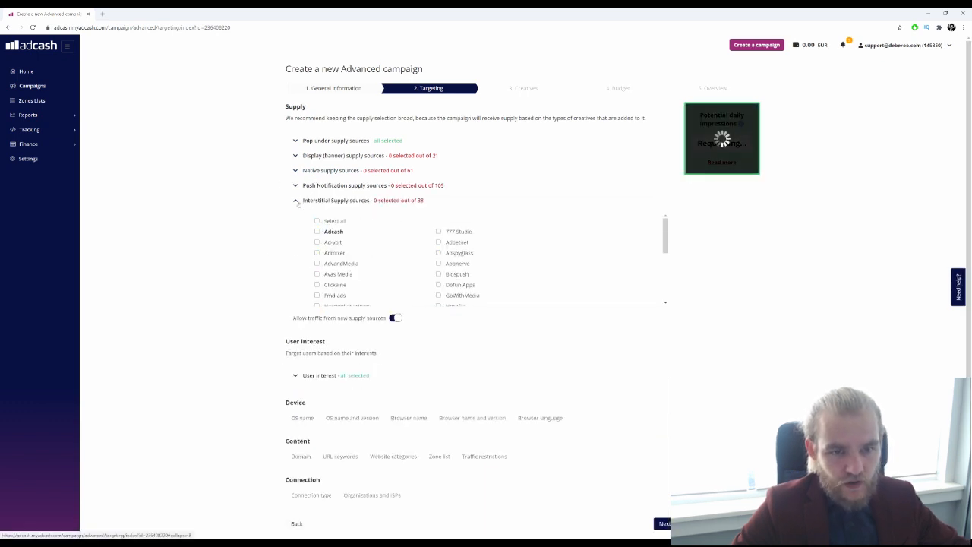
click(296, 200)
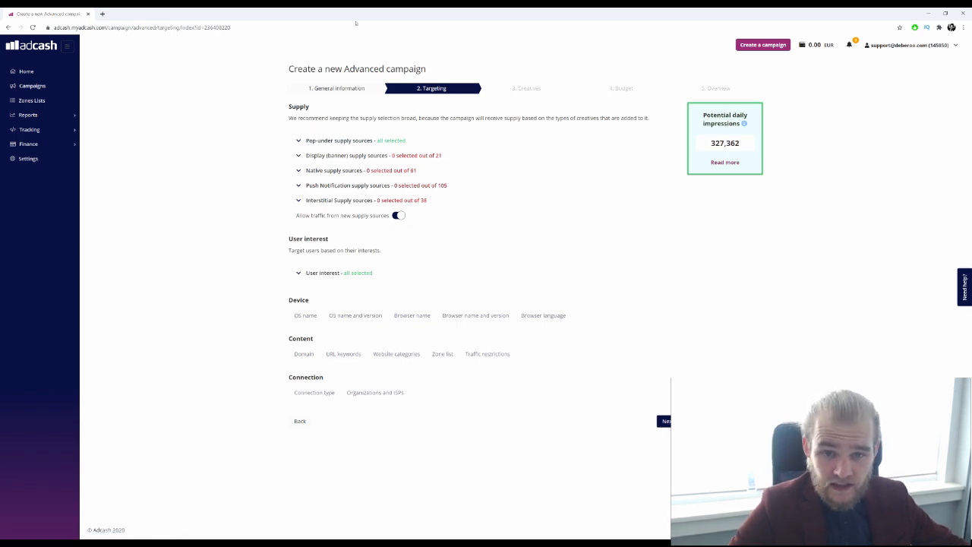
mouse_move(159, 309)
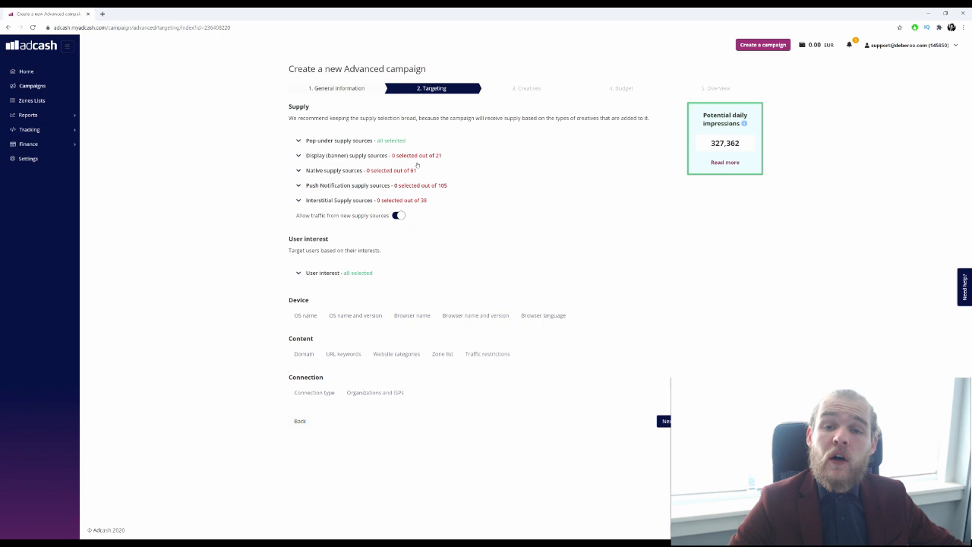
mouse_move(270, 262)
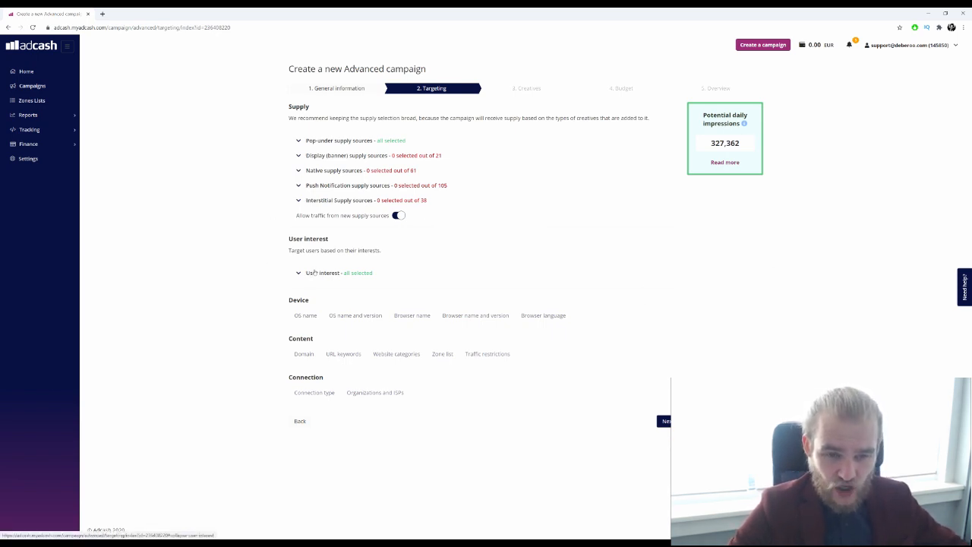
mouse_move(247, 283)
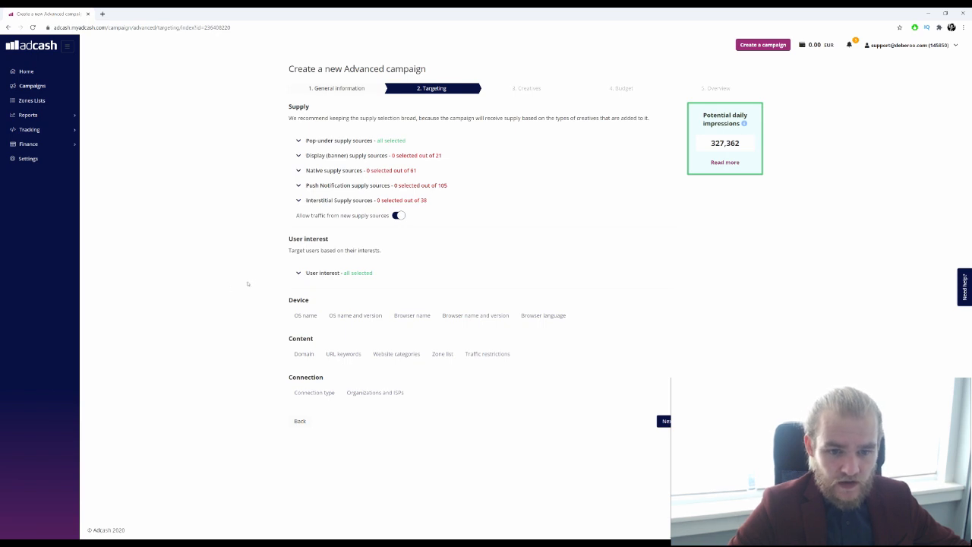
Step: Expand User interest and Unselect All, leaving 0 of 278 interests selected
click(322, 273)
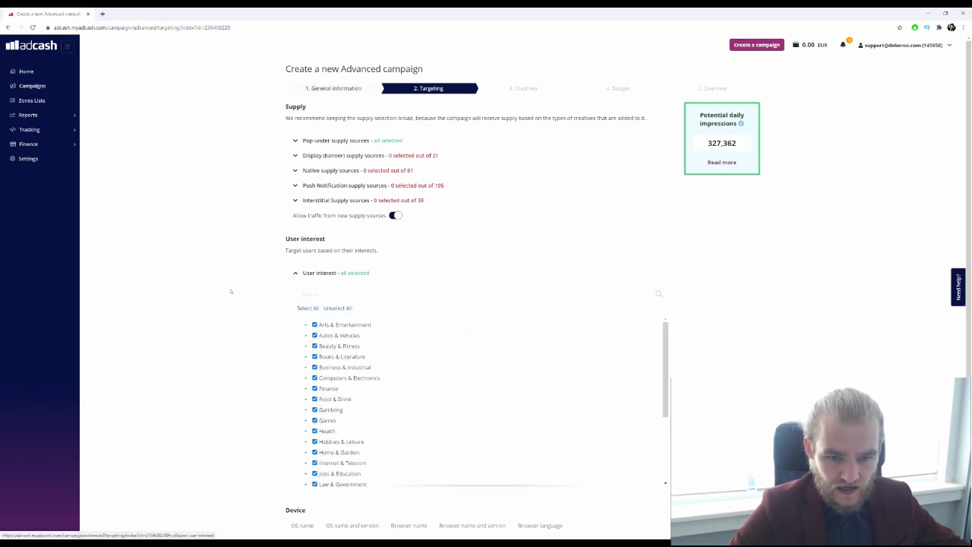
scroll(down, 3)
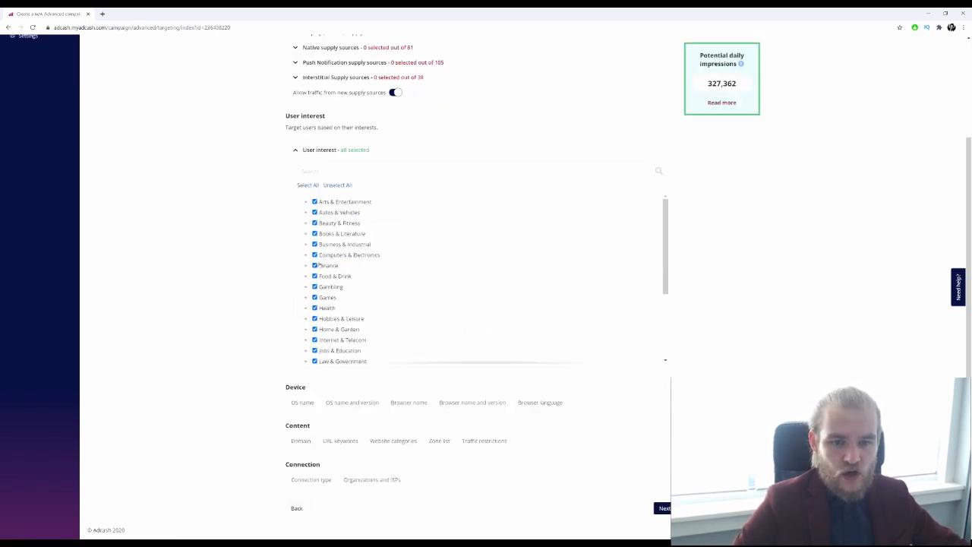
scroll(up, 3)
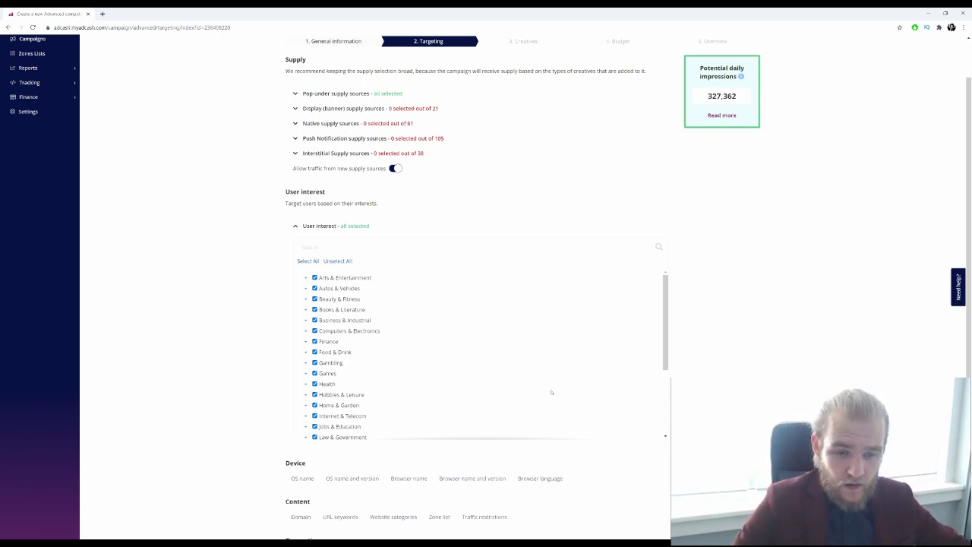
scroll(down, 3)
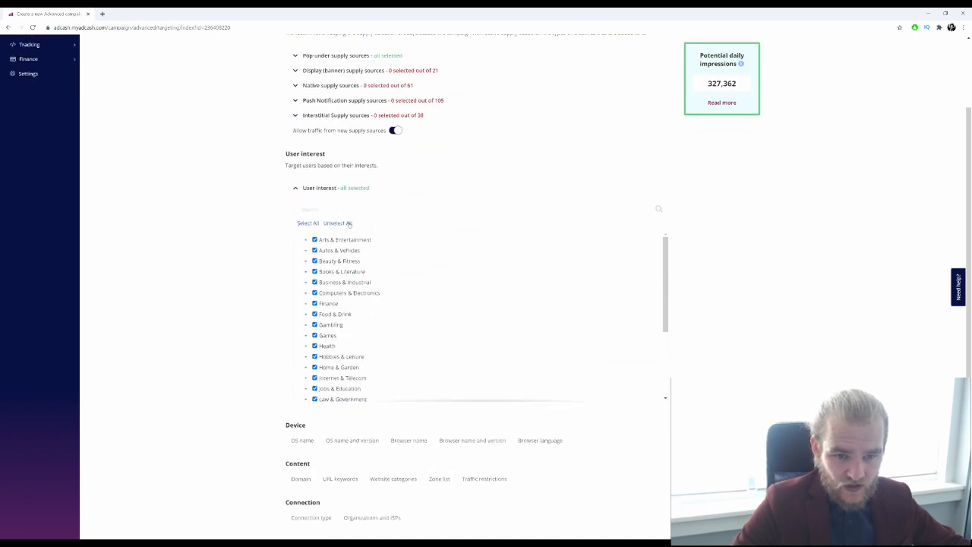
click(338, 223)
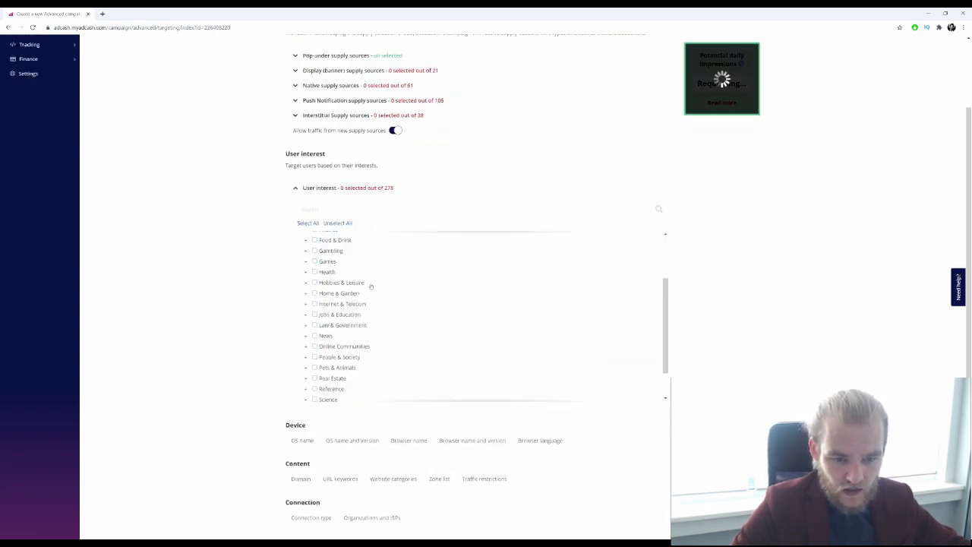
scroll(down, 3)
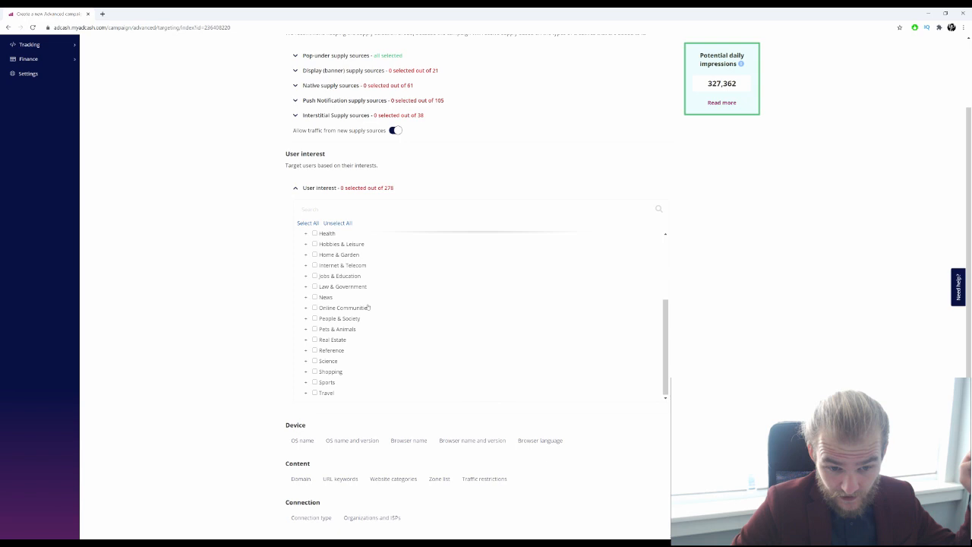
scroll(down, 3)
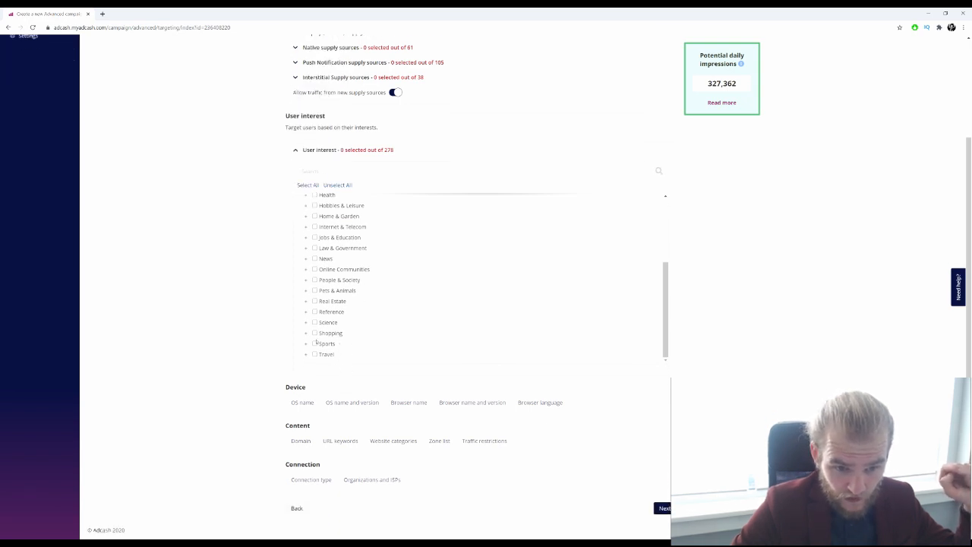
Step: Tick the Sports interest category, then untick College Sports and Fantasy Sports
click(315, 344)
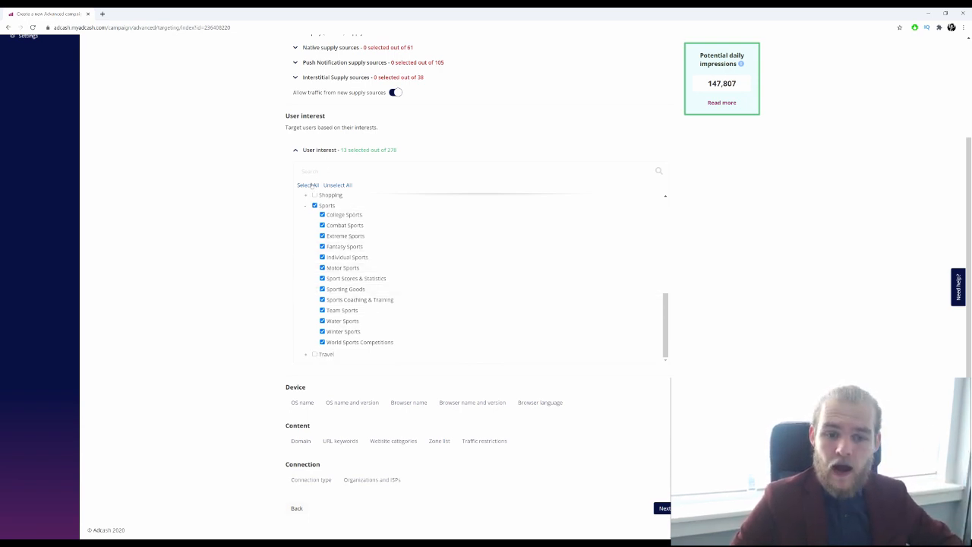
mouse_move(344, 215)
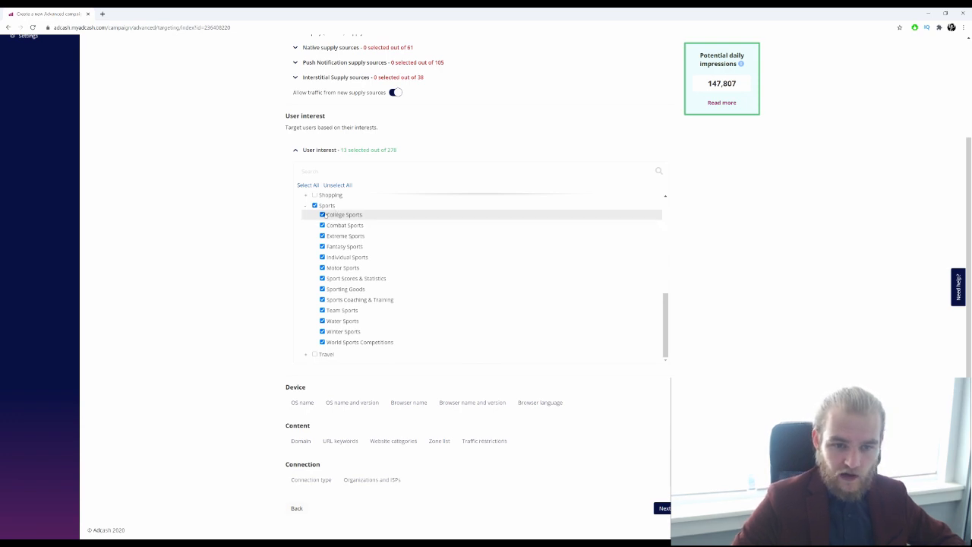
click(322, 214)
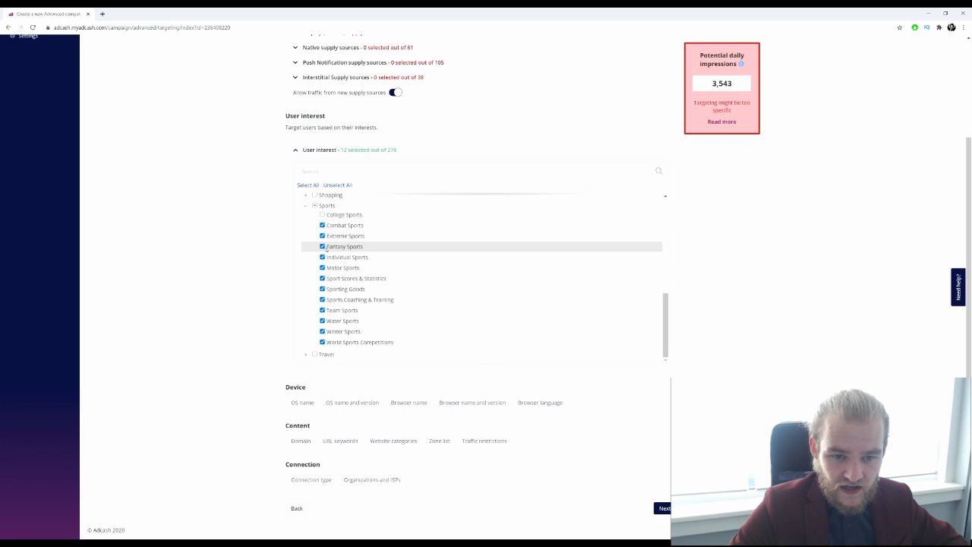
click(322, 246)
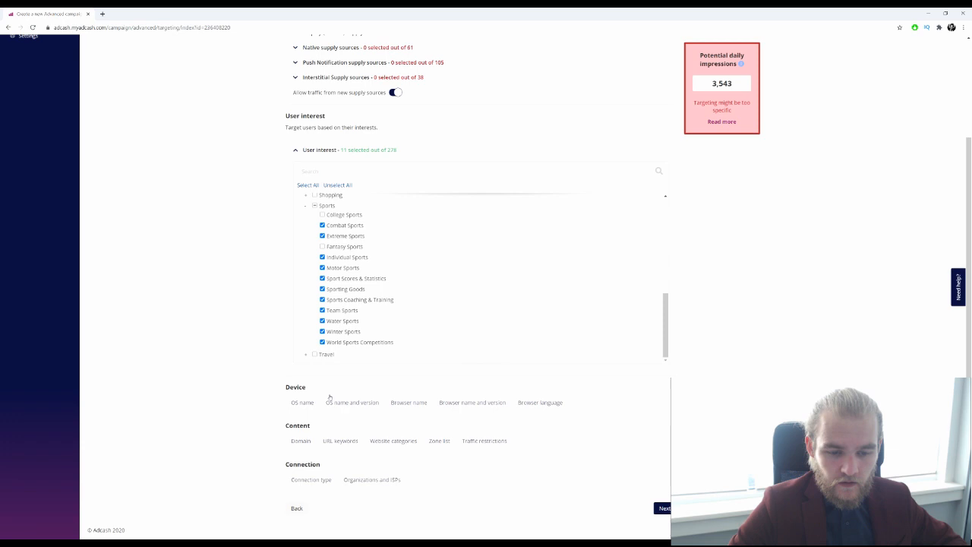
mouse_move(604, 432)
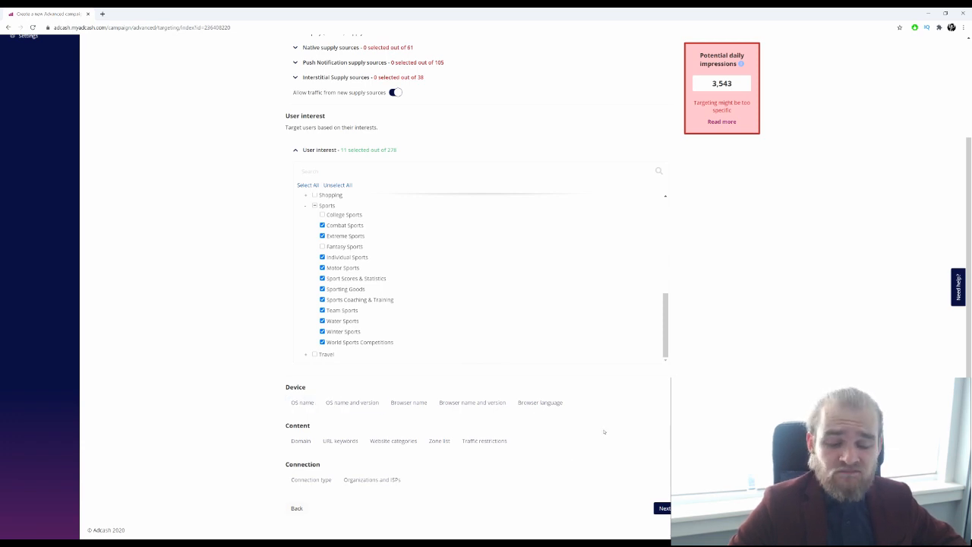
mouse_move(608, 422)
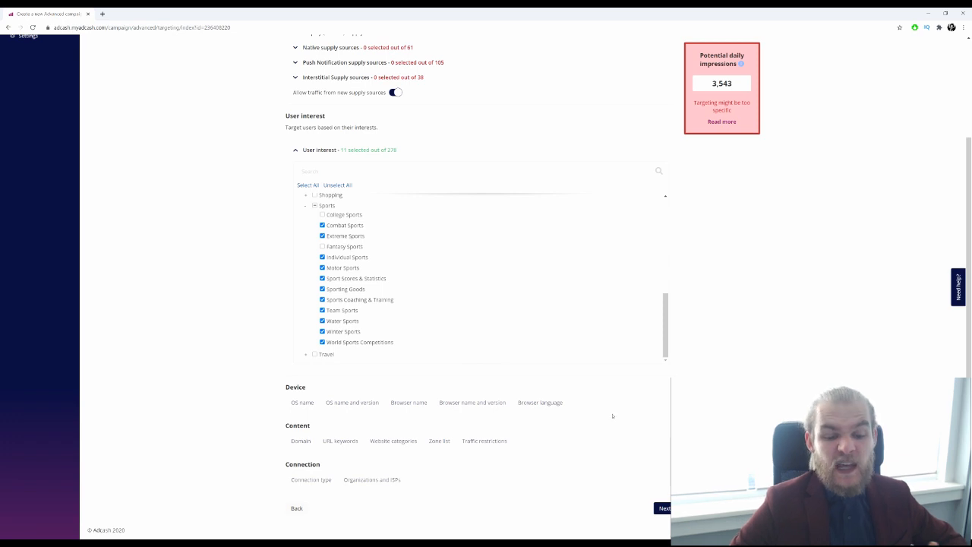
mouse_move(281, 417)
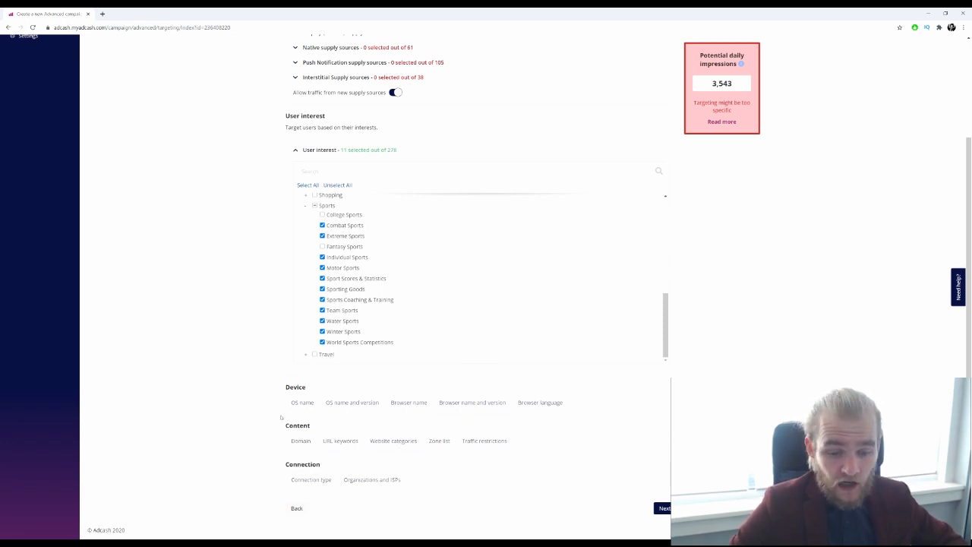
click(311, 479)
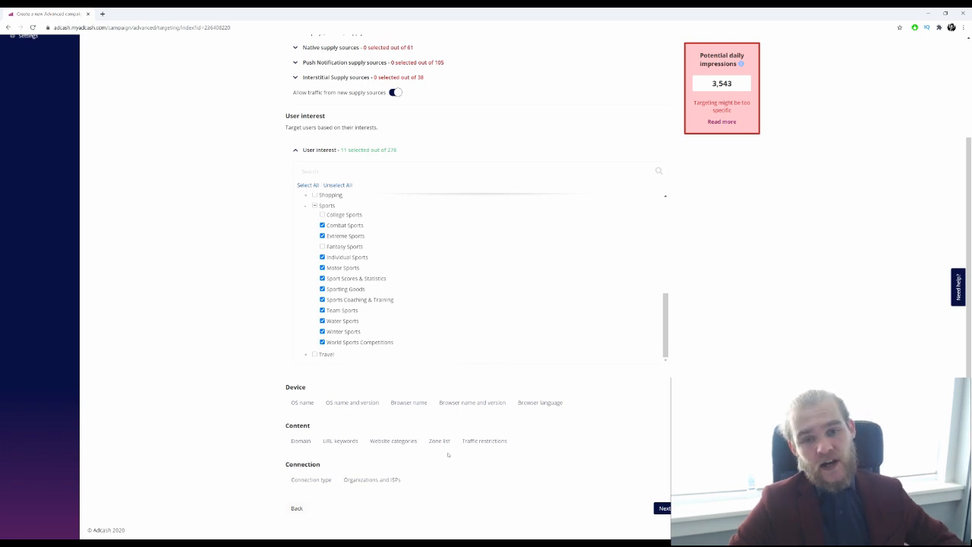
mouse_move(711, 248)
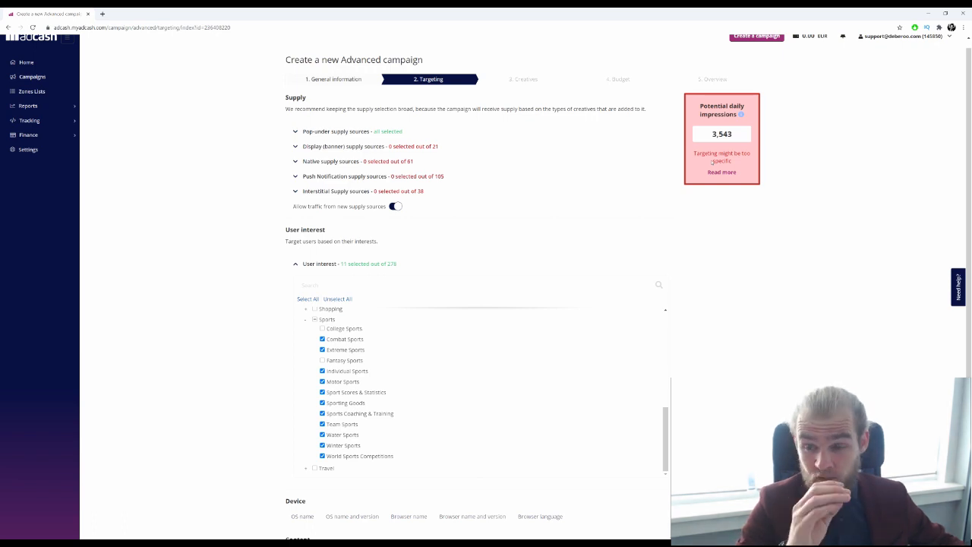
mouse_move(650, 163)
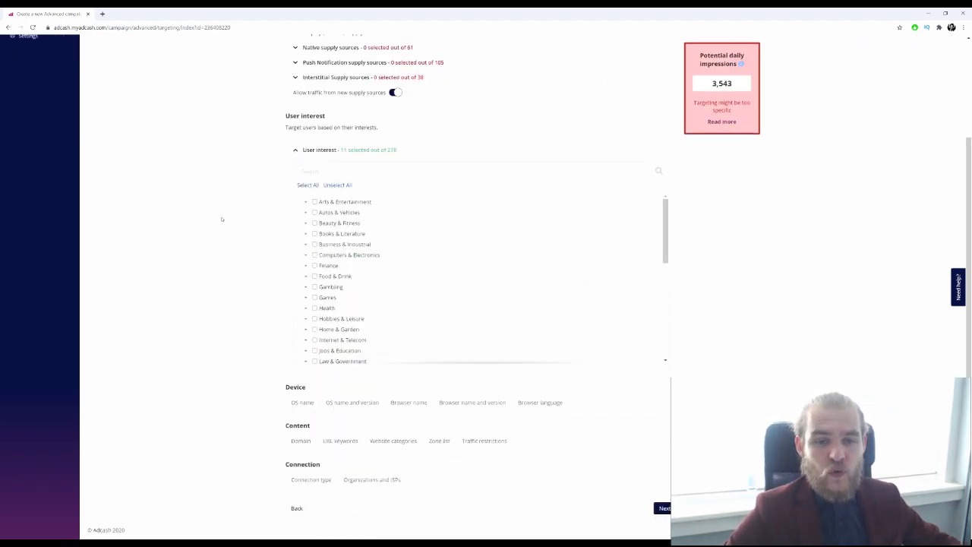
scroll(up, 3)
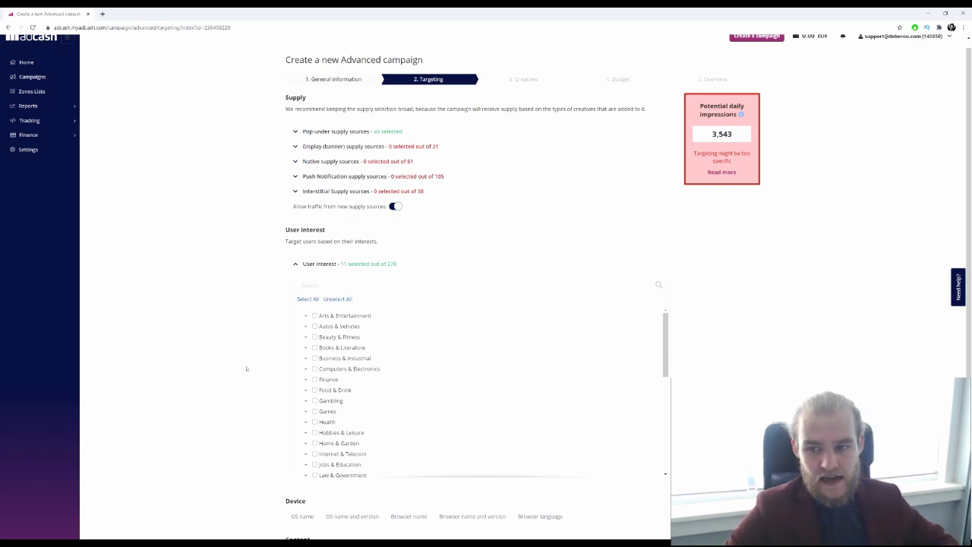
scroll(down, 3)
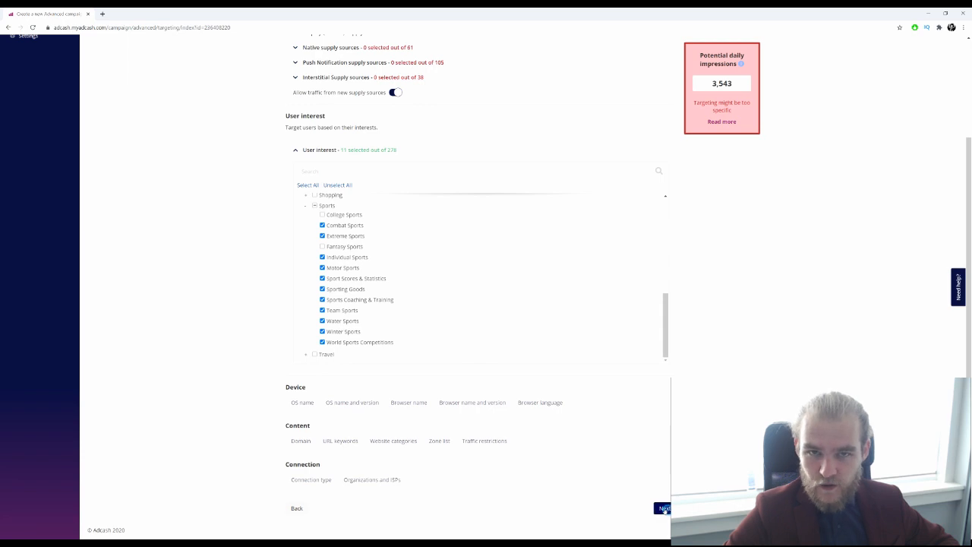
Step: Save a Pop-under creative with the URL yourdomain.com
click(663, 507)
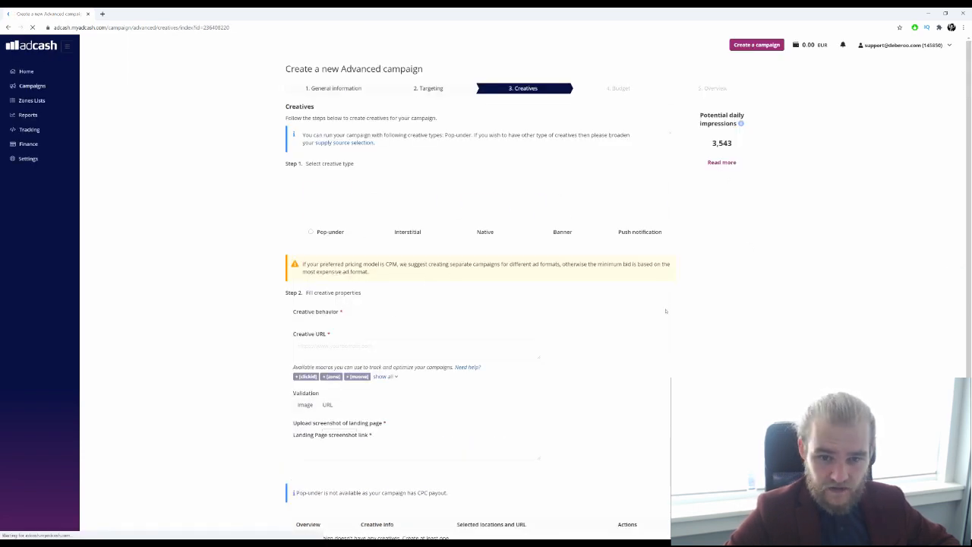
click(311, 232)
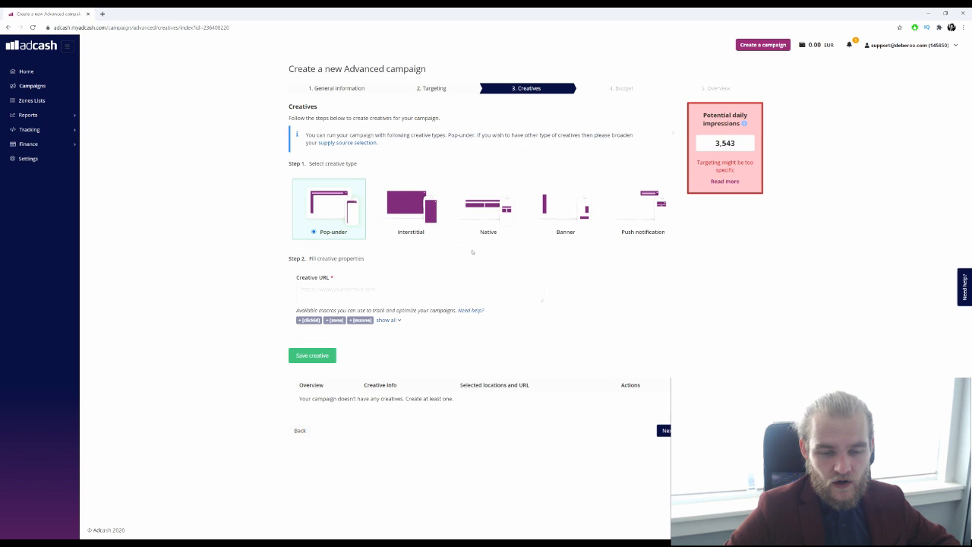
mouse_move(420, 255)
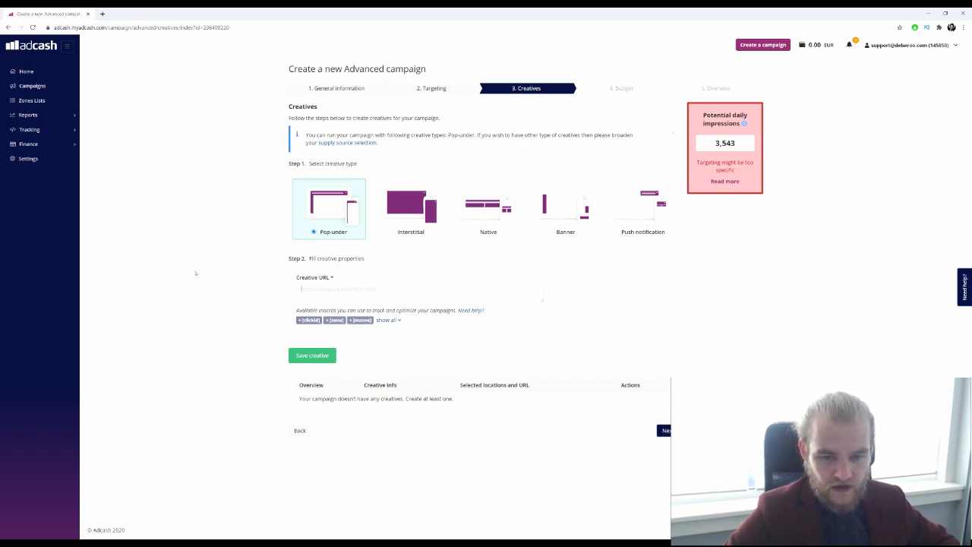
mouse_move(511, 265)
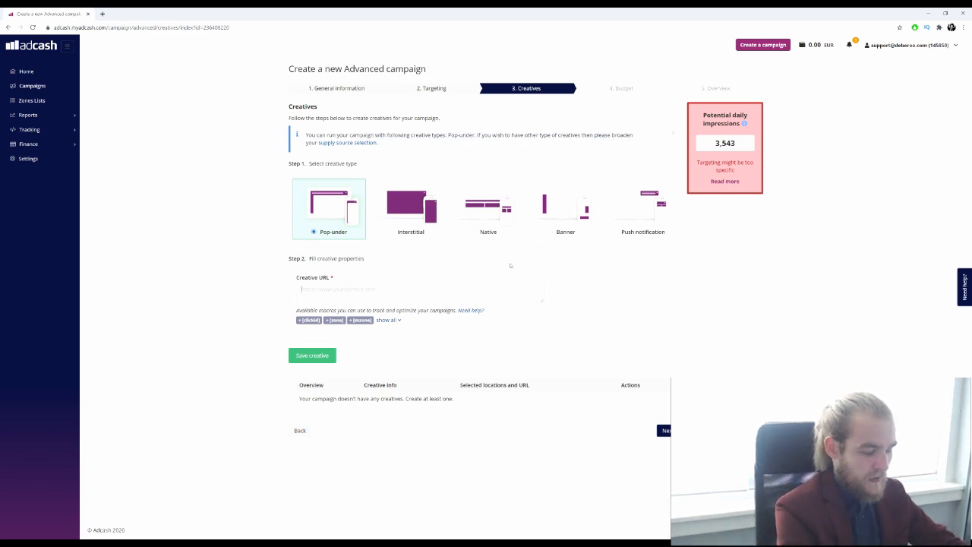
text(yourdomain.com)
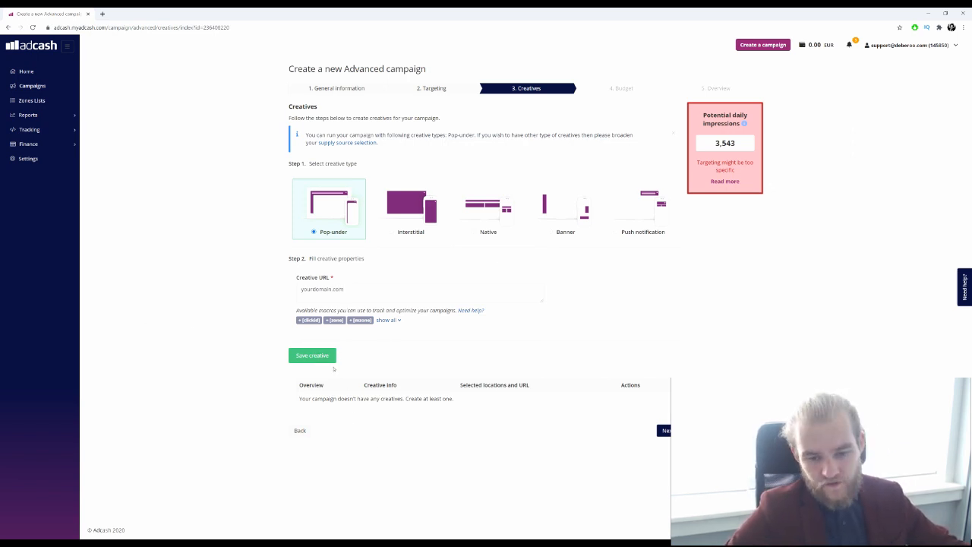
click(312, 355)
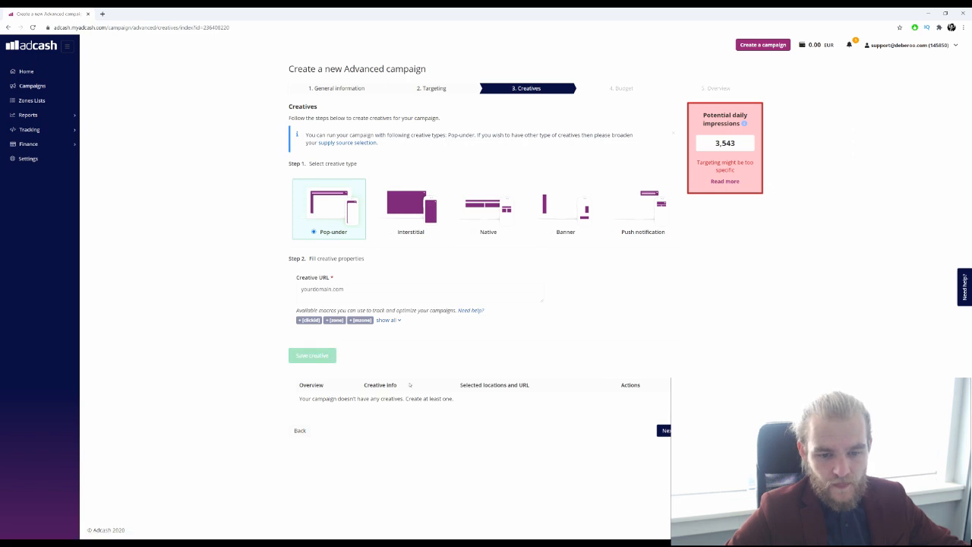
click(311, 356)
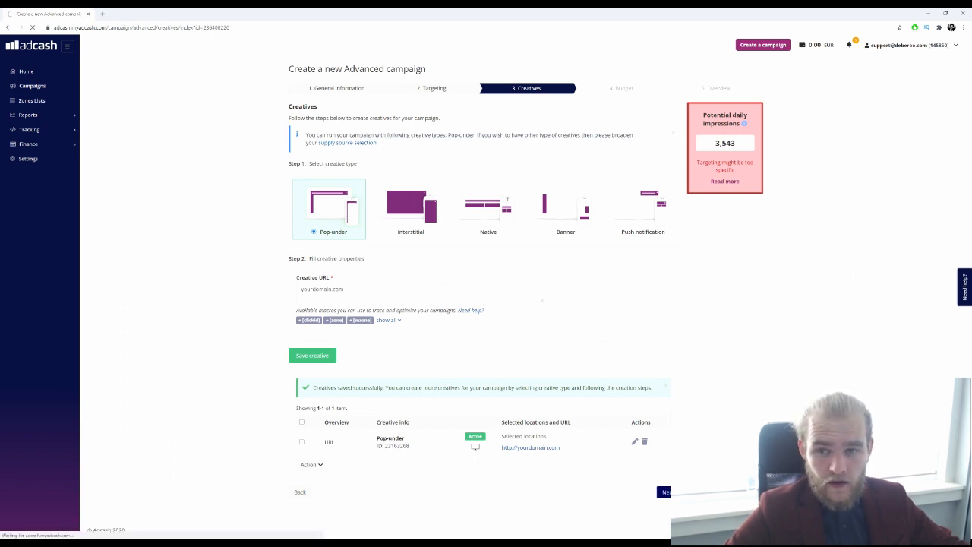
Step: Continue to the Budget step and scroll through the CPM bid with its 2-per-24-hours IP capping
click(666, 492)
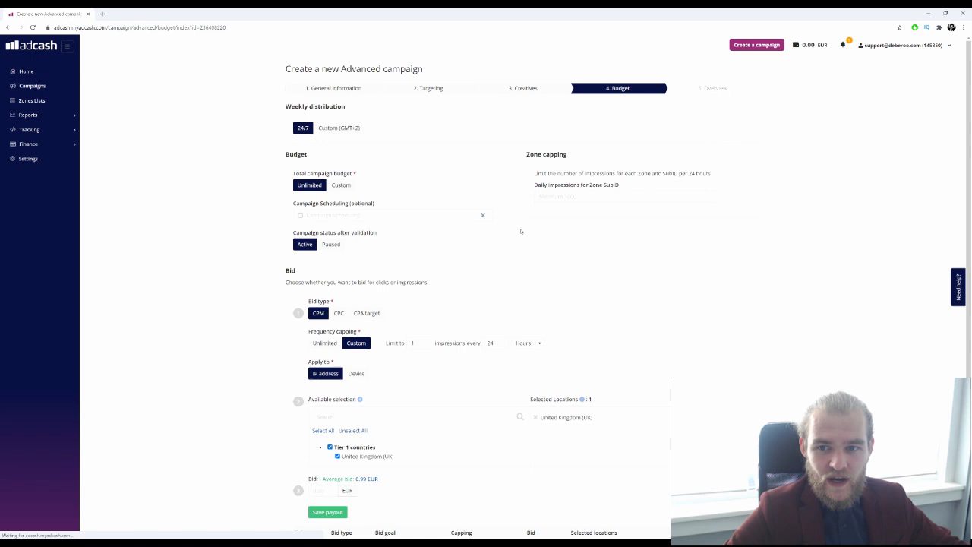
mouse_move(447, 185)
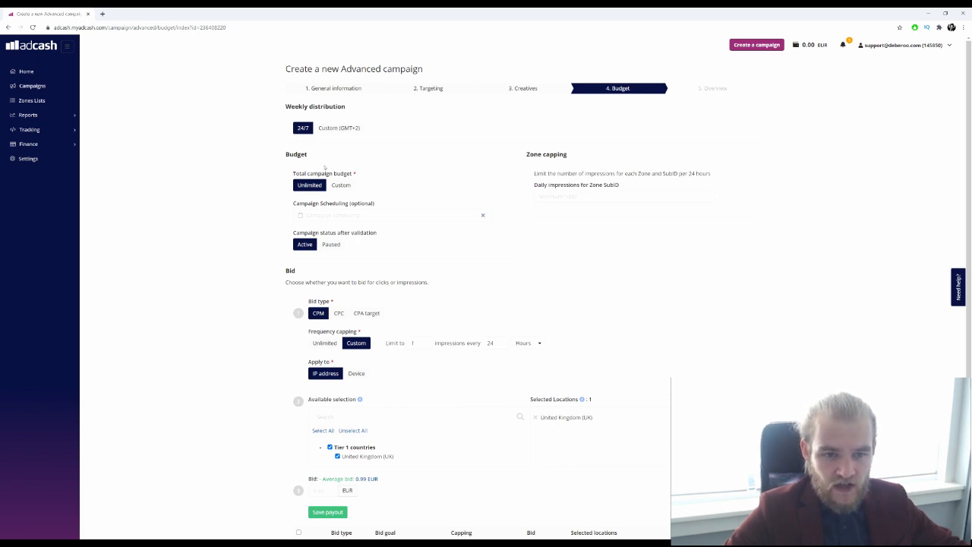
scroll(down, 3)
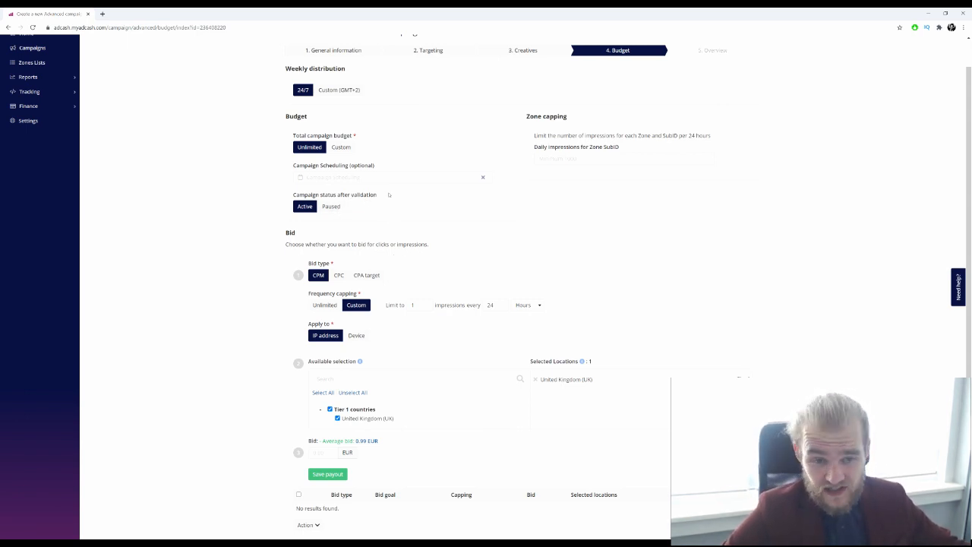
scroll(down, 3)
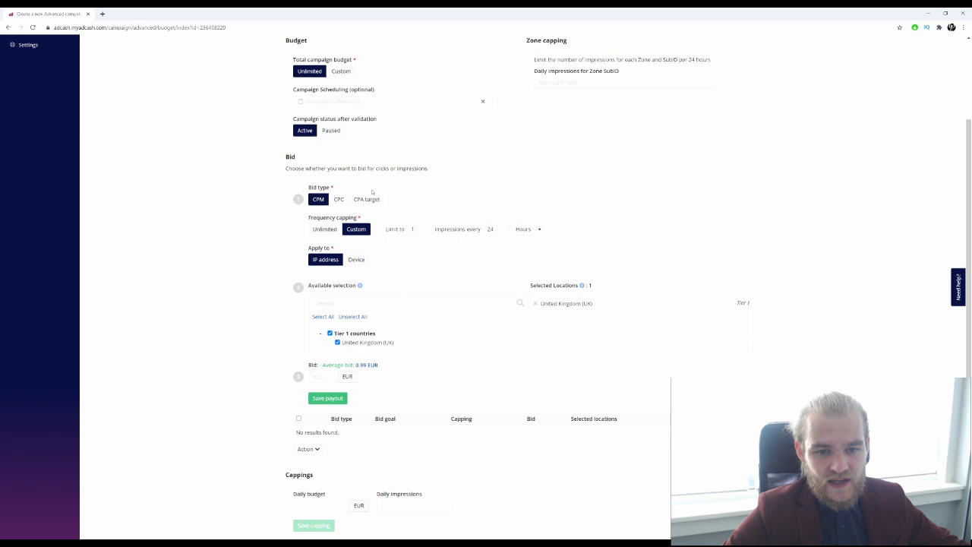
scroll(down, 3)
text(2)
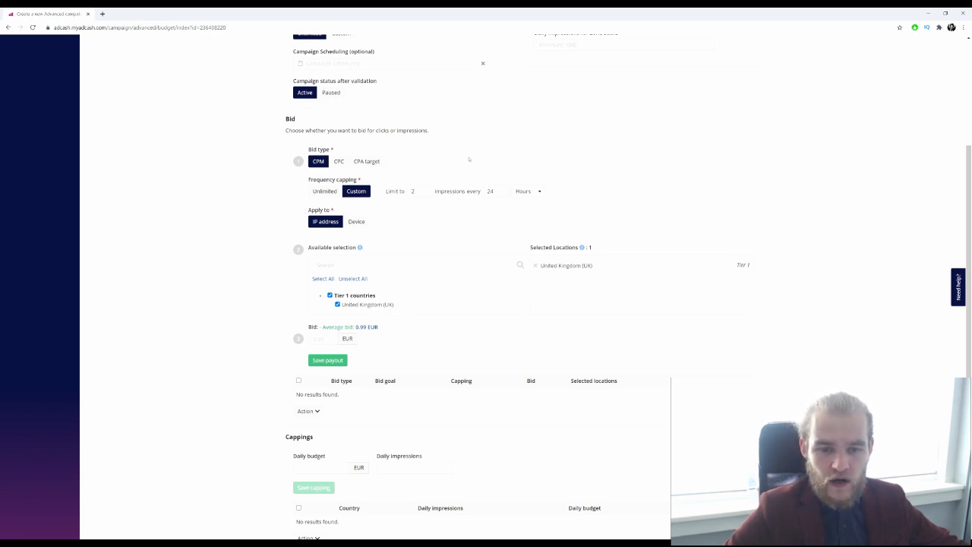
scroll(down, 3)
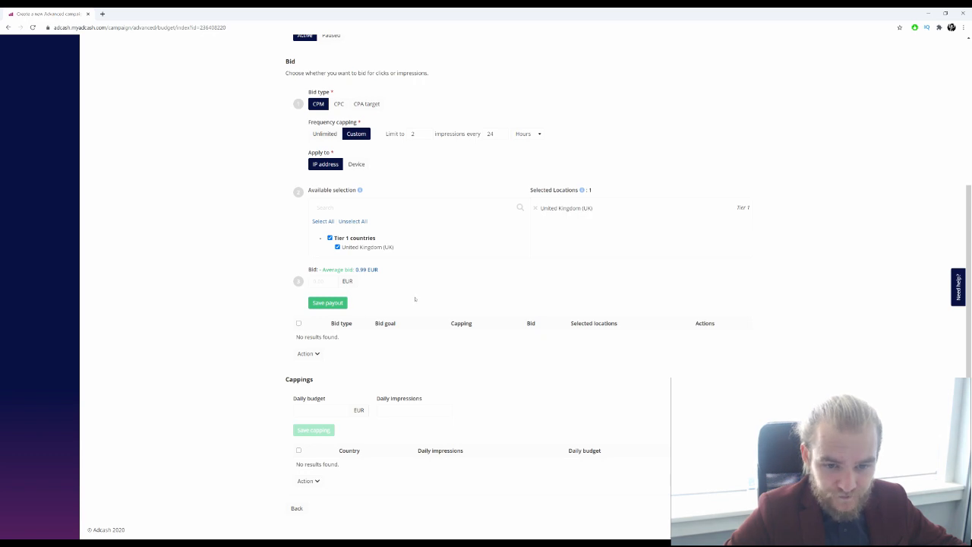
Step: Replace the bid amount with 0.99 EUR and save the payout
double_click(331, 270)
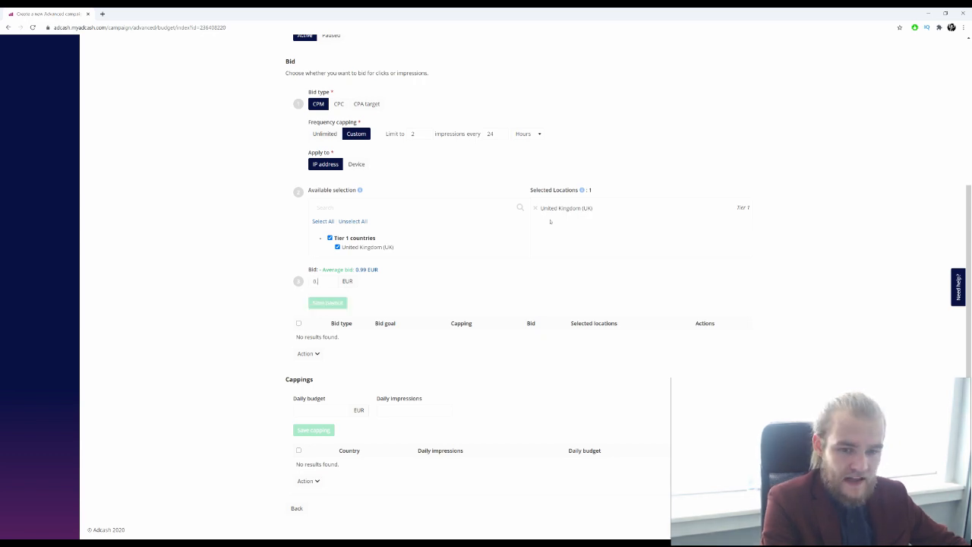
text(0.99)
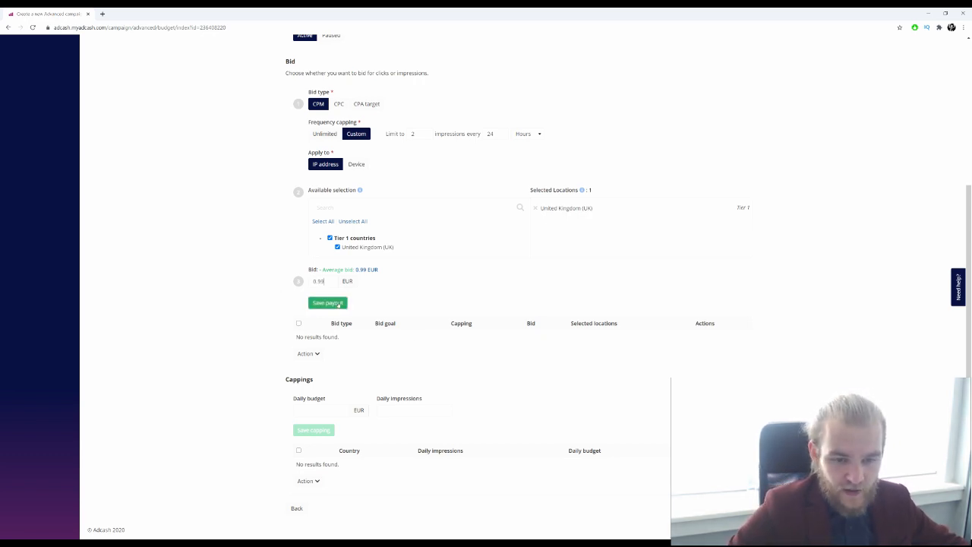
click(328, 302)
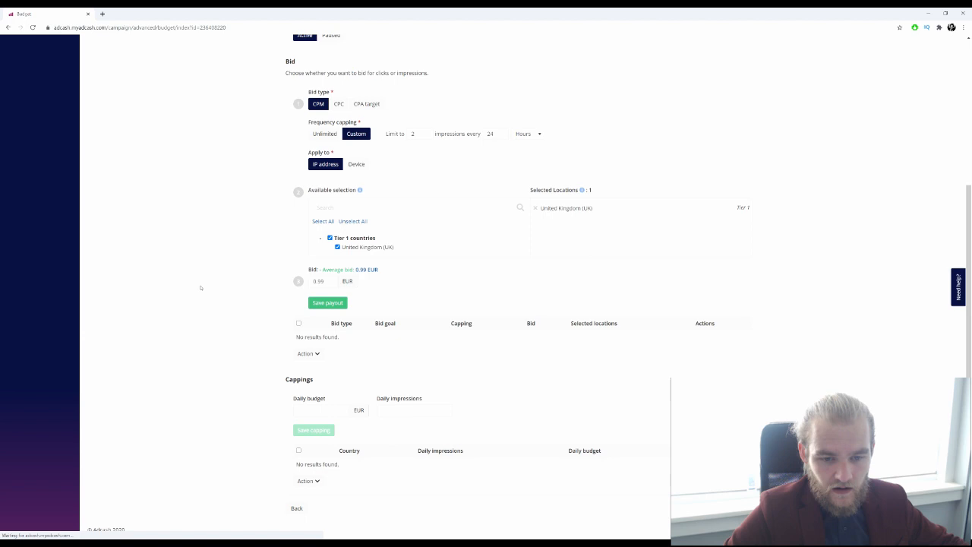
click(327, 303)
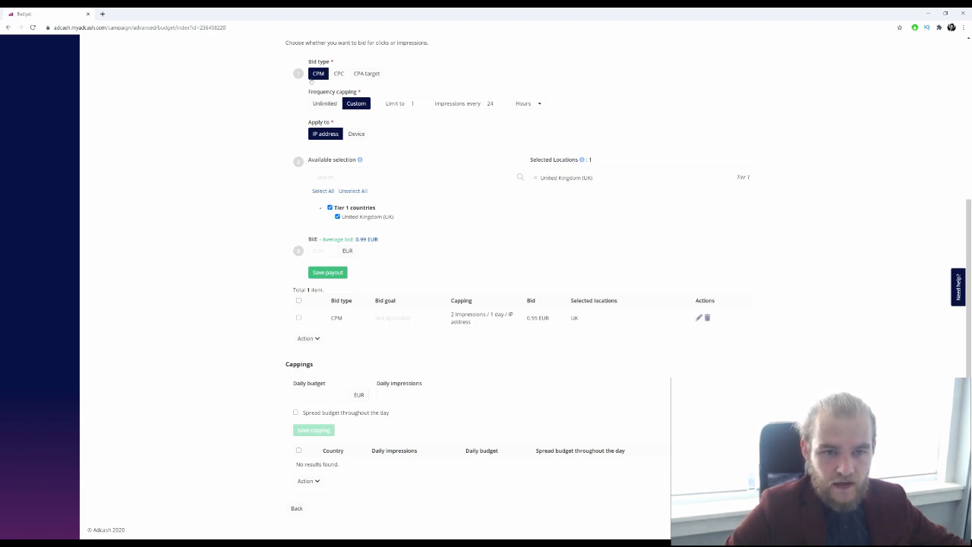
Step: Save a 200 EUR daily budget capping spread throughout the day
scroll(up, 3)
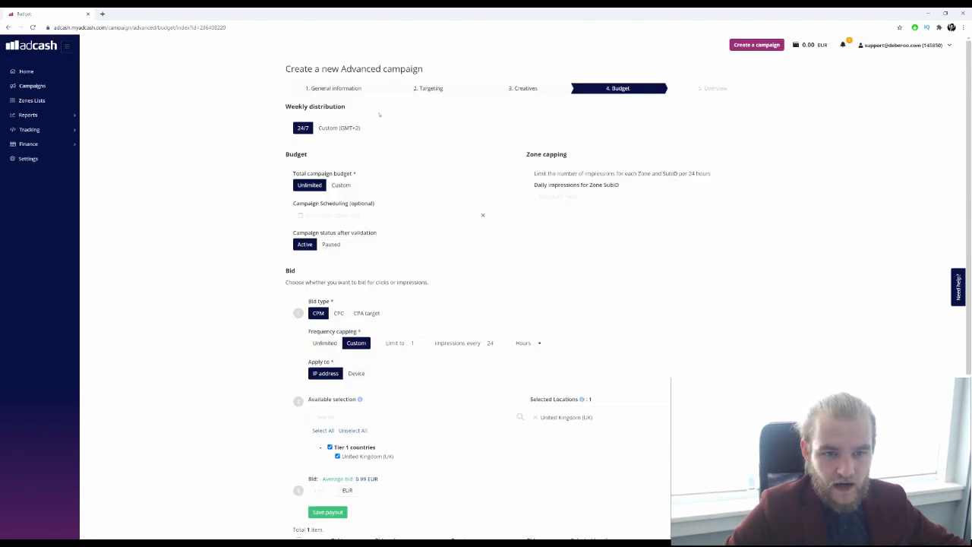
scroll(down, 3)
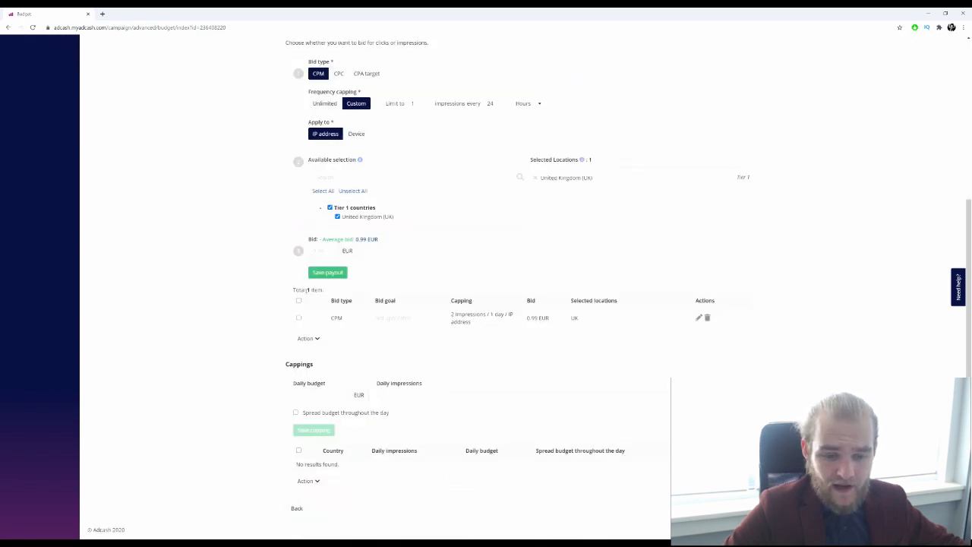
text(200)
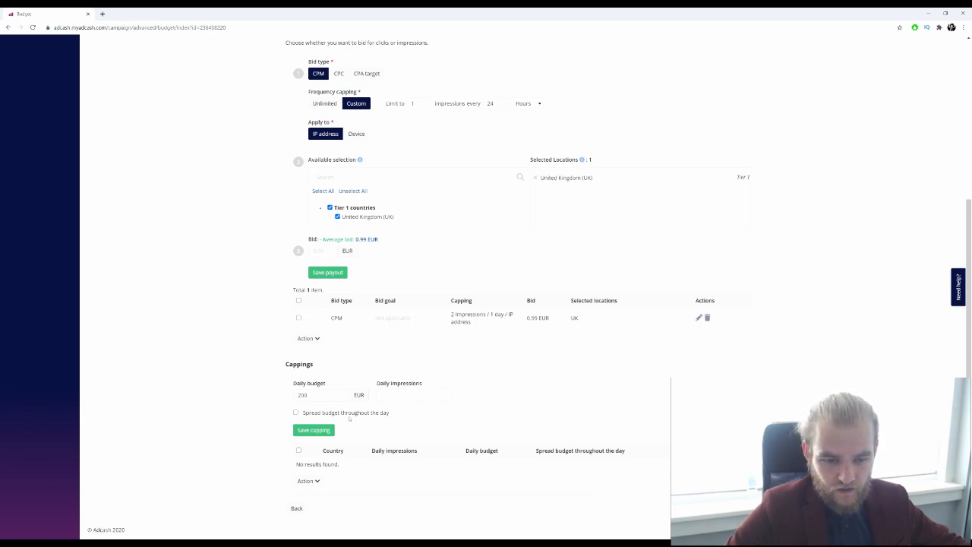
click(295, 412)
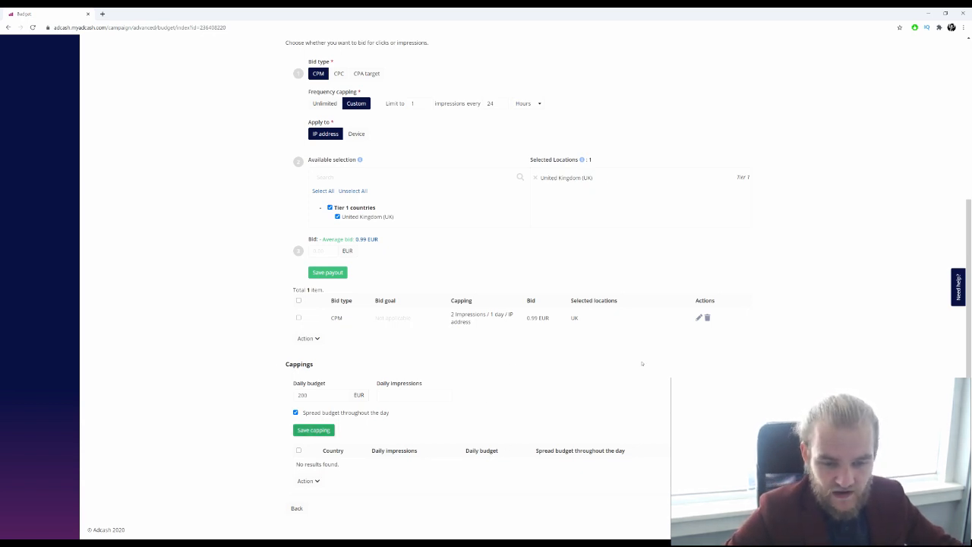
click(313, 430)
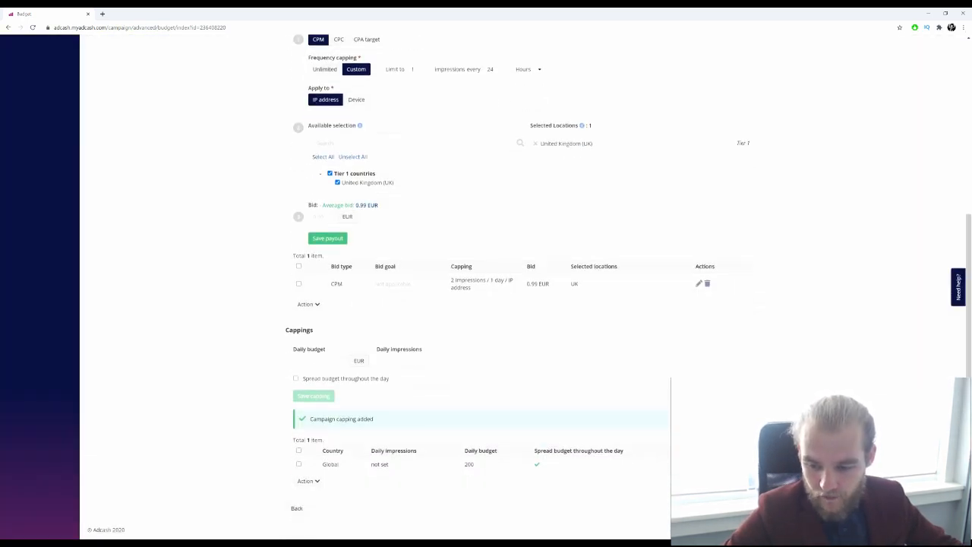
Step: Review the Overview summary (desktop, UK, 3,543 impressions), then return to General information
scroll(up, 3)
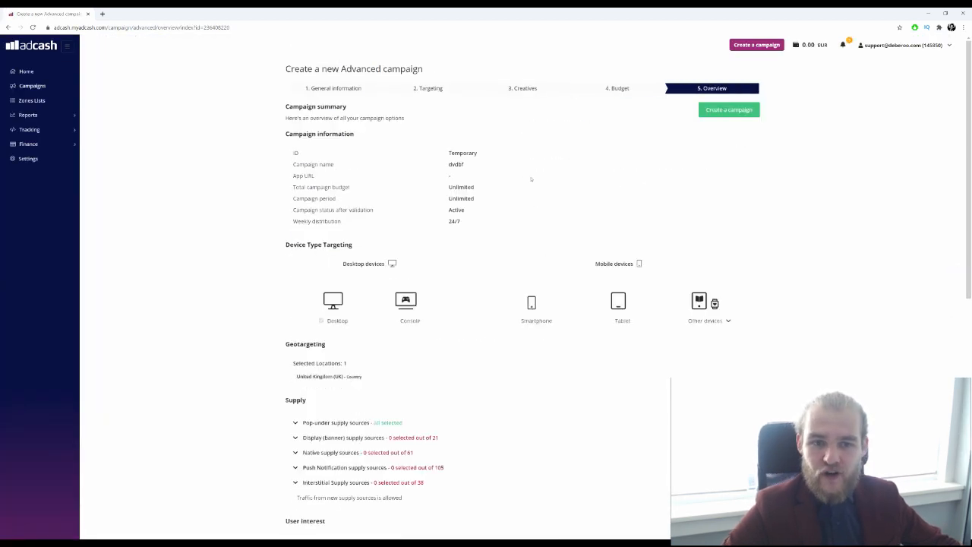
scroll(down, 3)
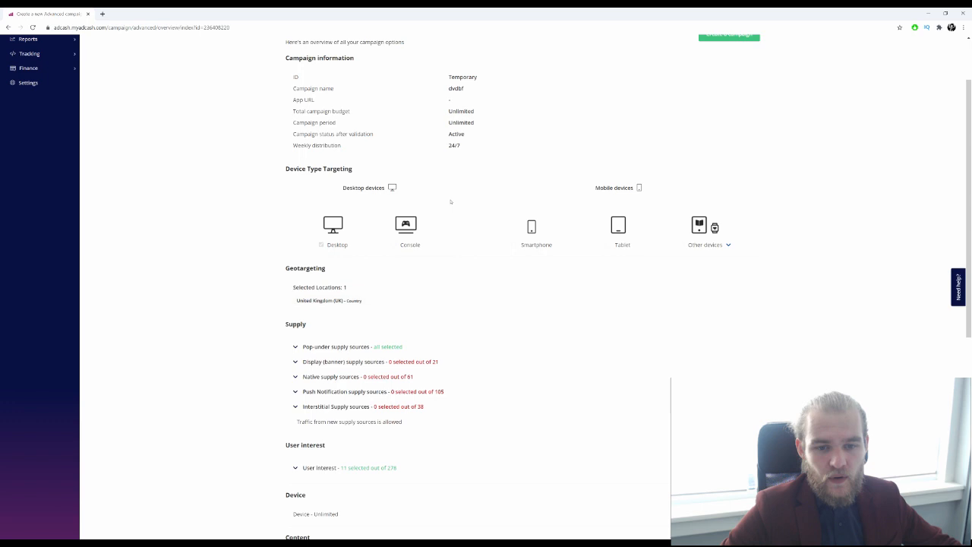
scroll(up, 3)
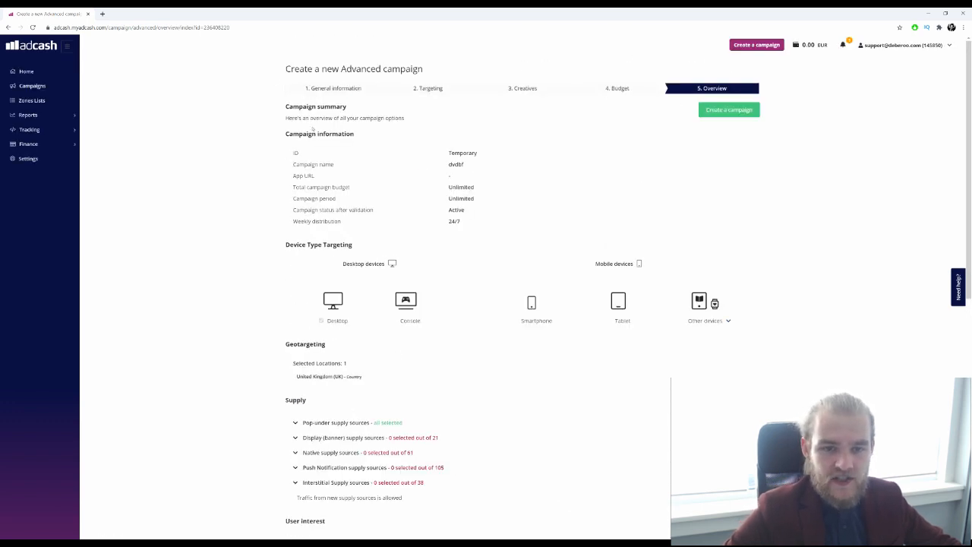
scroll(down, 3)
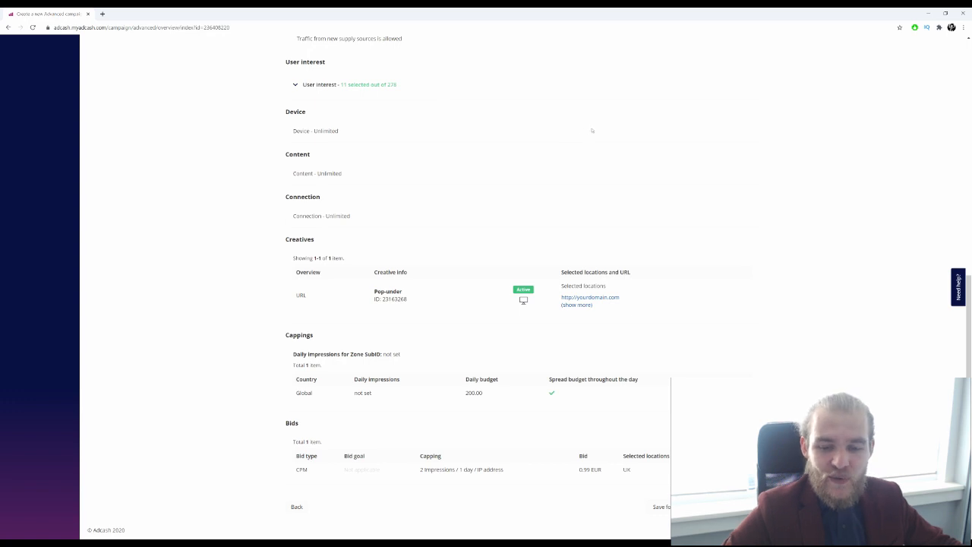
mouse_move(852, 84)
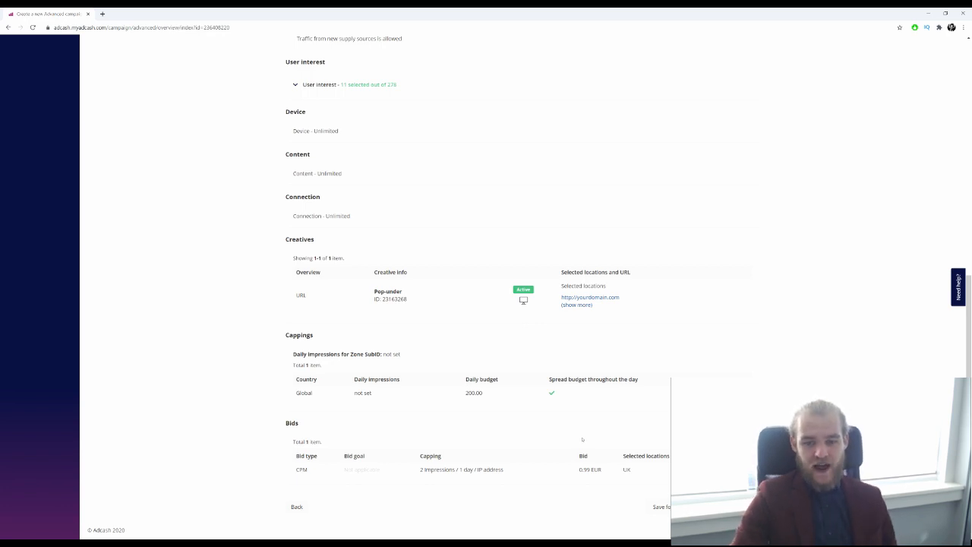
scroll(up, 3)
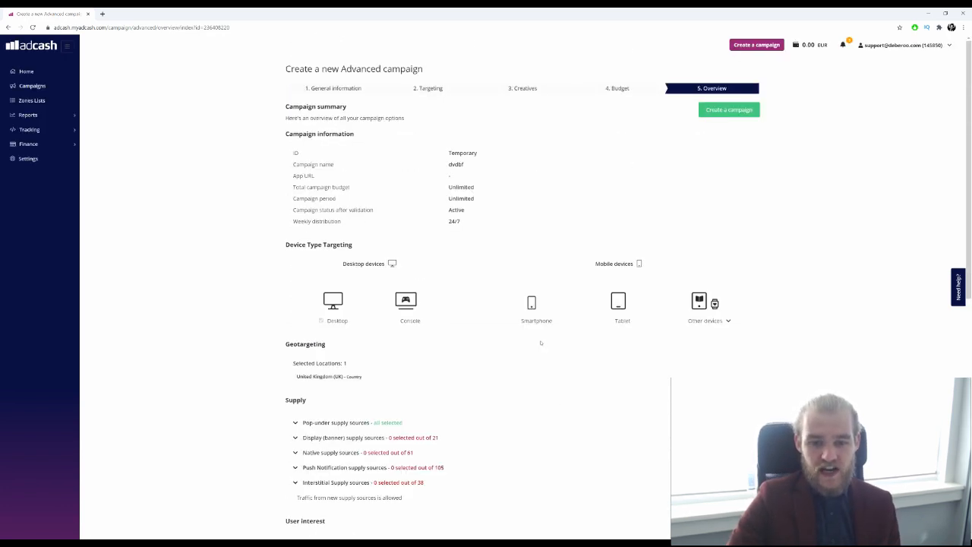
scroll(down, 3)
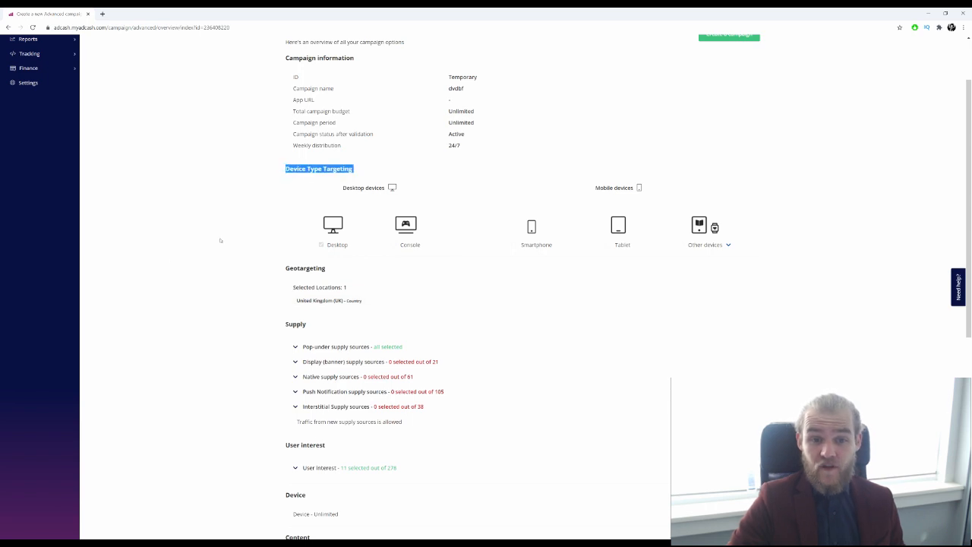
scroll(up, 3)
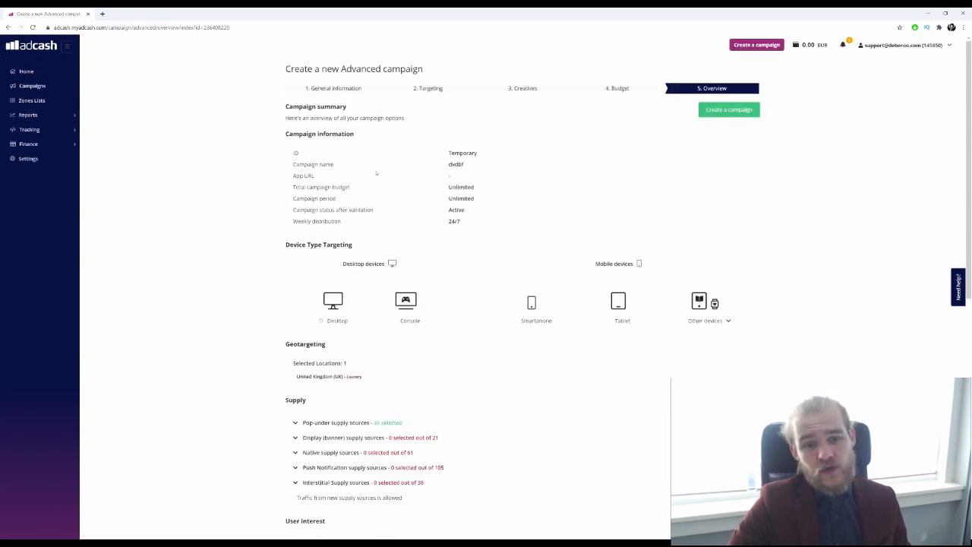
click(338, 88)
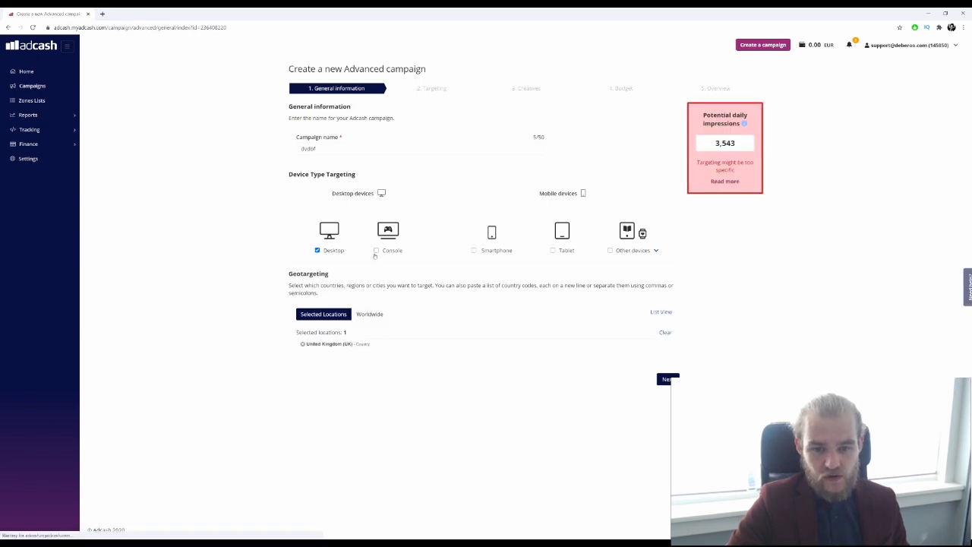
Step: Add Console to the desktop device targeting and advance through Targeting and Creatives
click(376, 250)
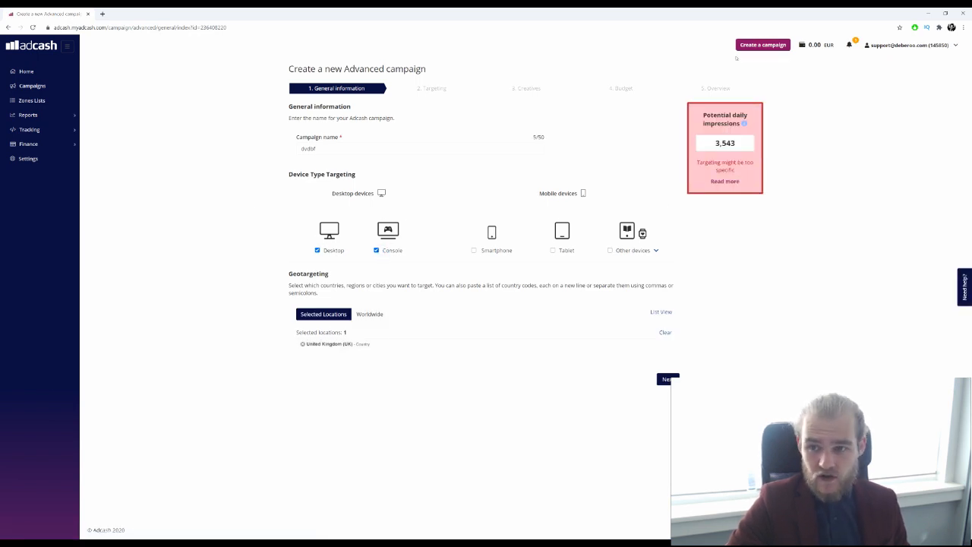
click(666, 379)
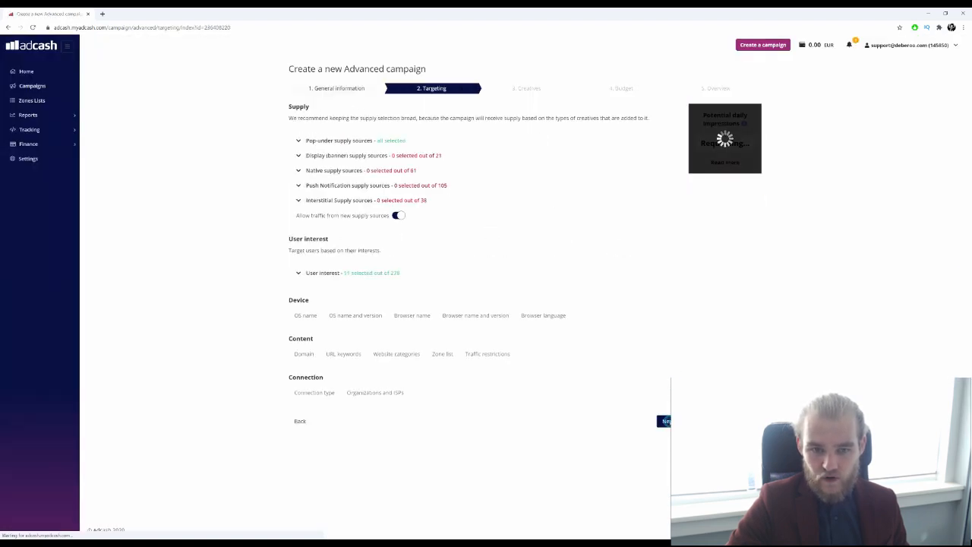
click(666, 421)
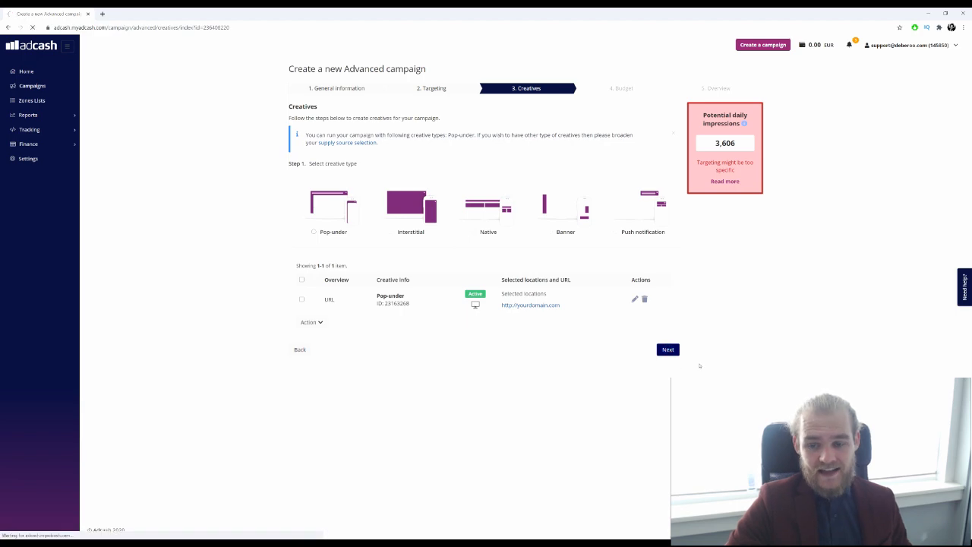
click(667, 350)
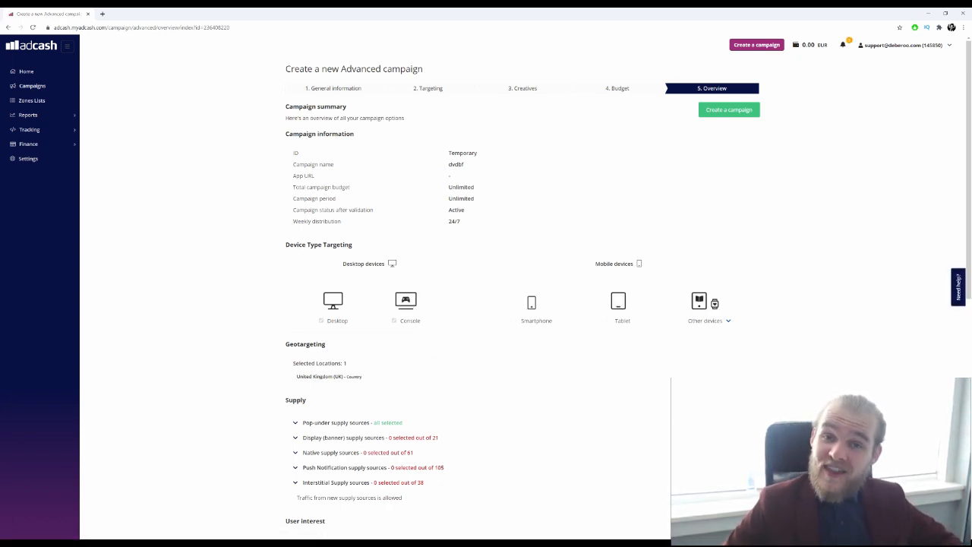
scroll(down, 3)
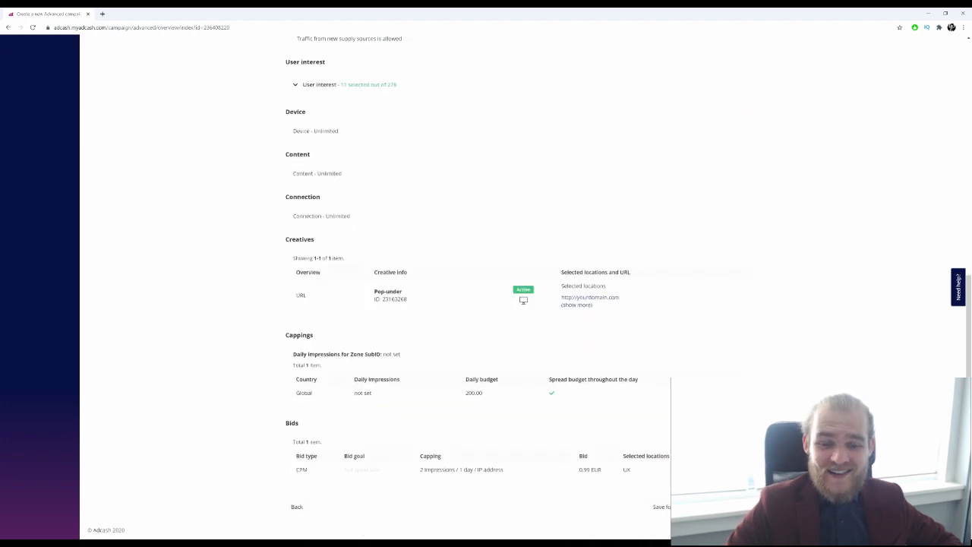
scroll(up, 3)
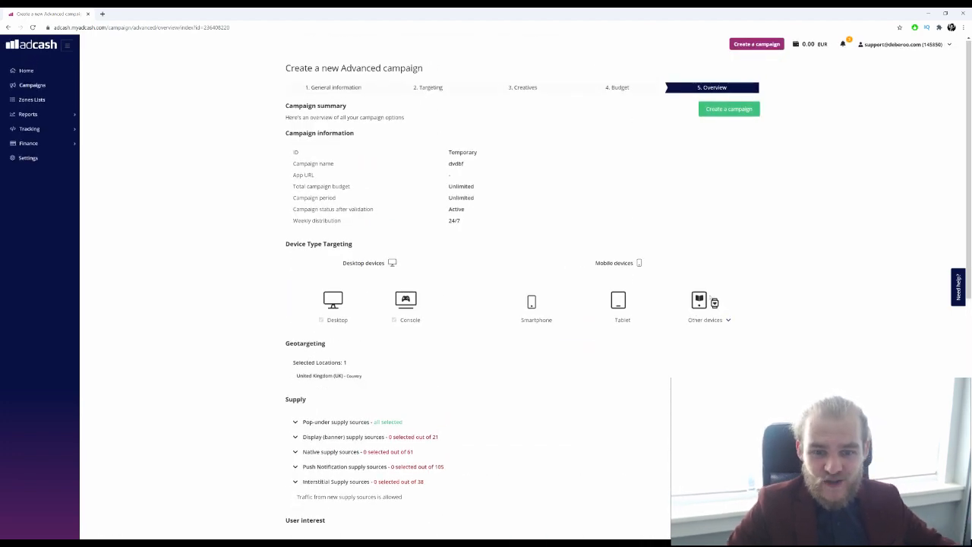
scroll(down, 3)
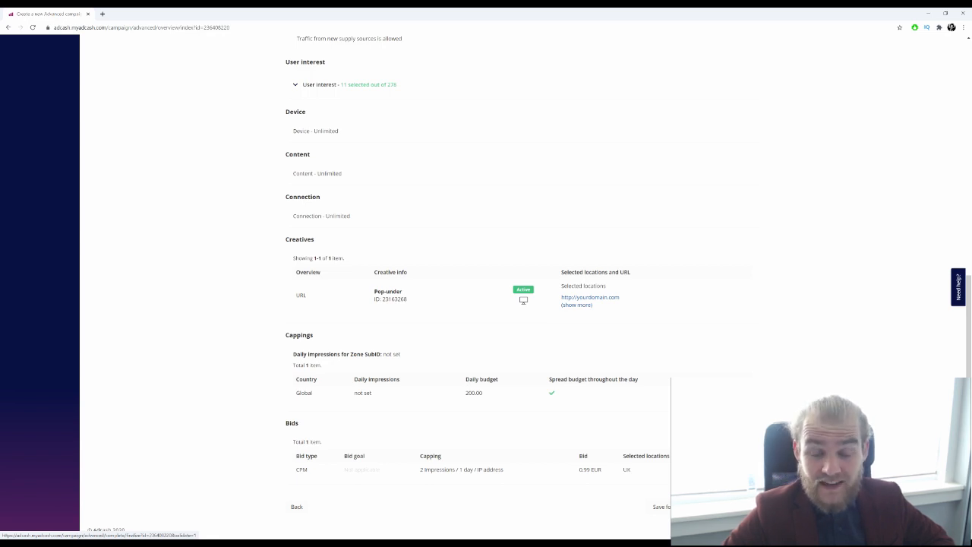
scroll(up, 3)
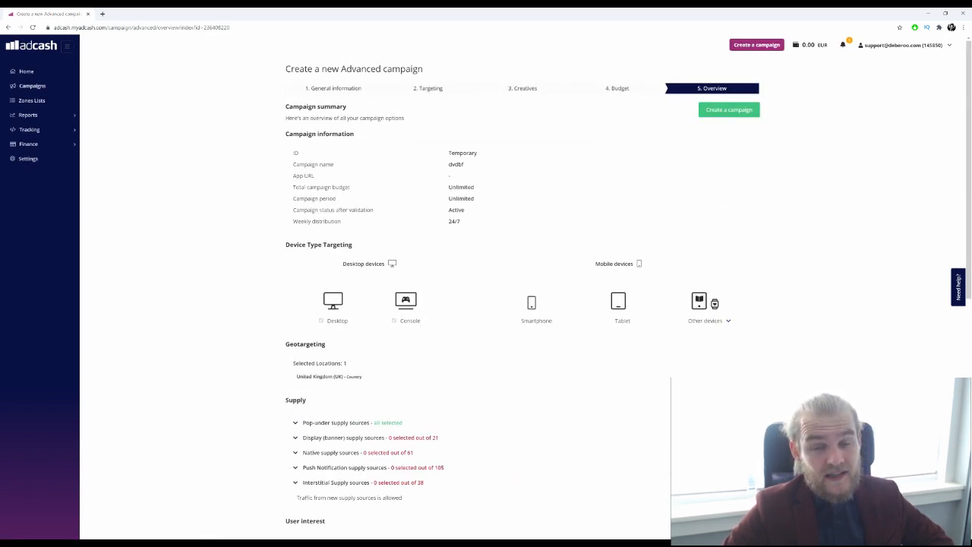